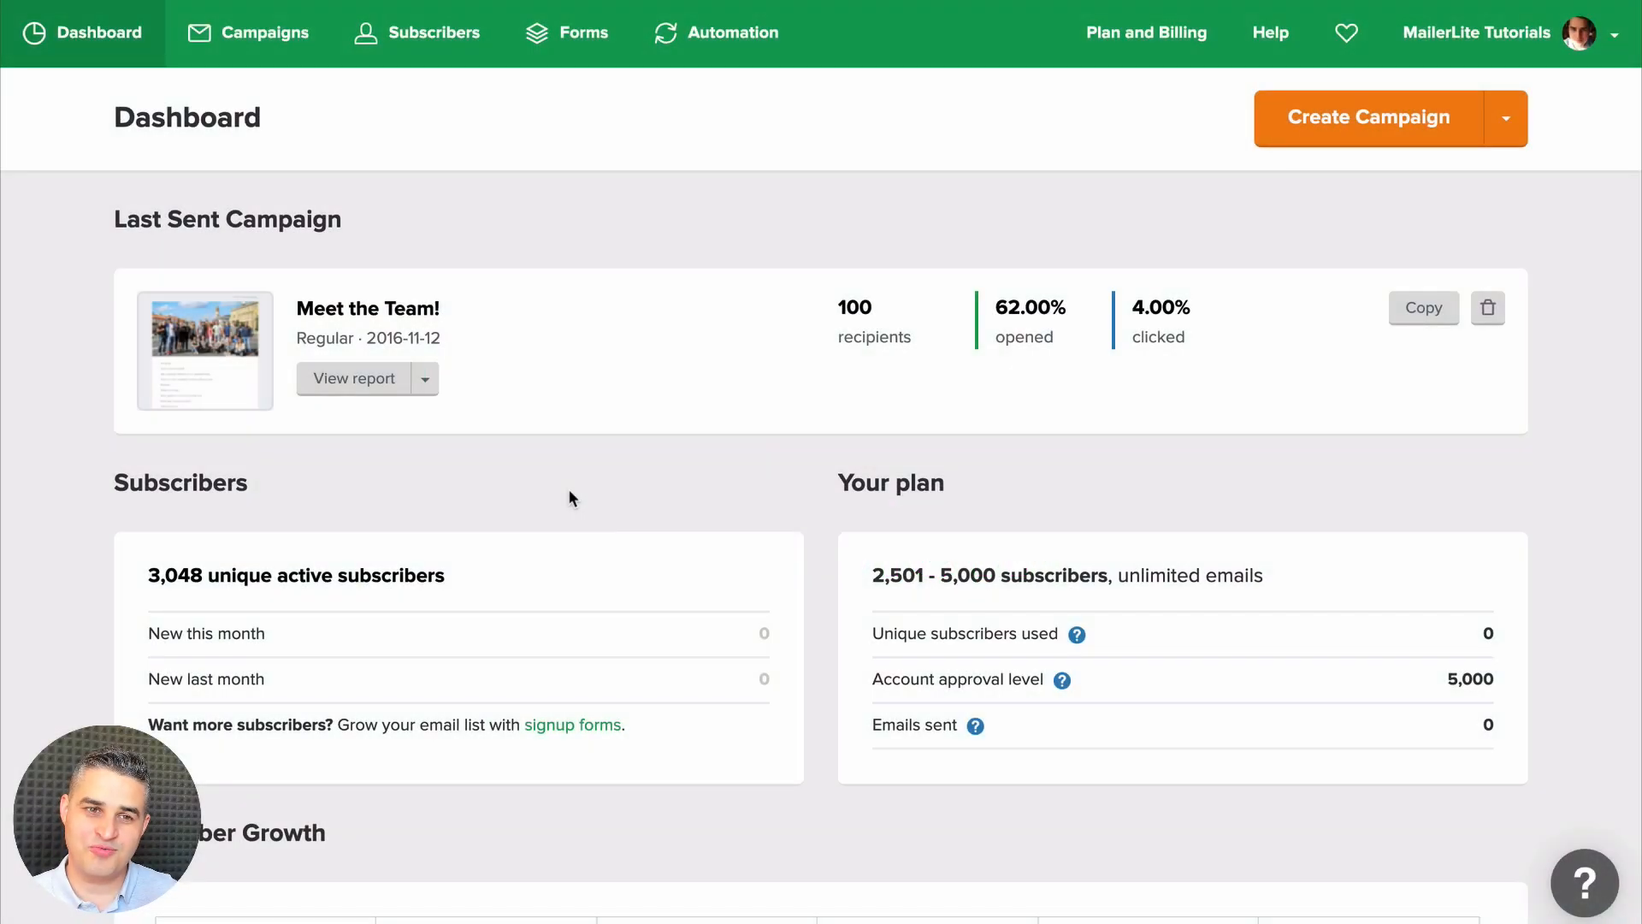
# Step: Create a new promotion pop-up named 'Promotion Form' from Forms > Promotions and continue
pyautogui.click(583, 32)
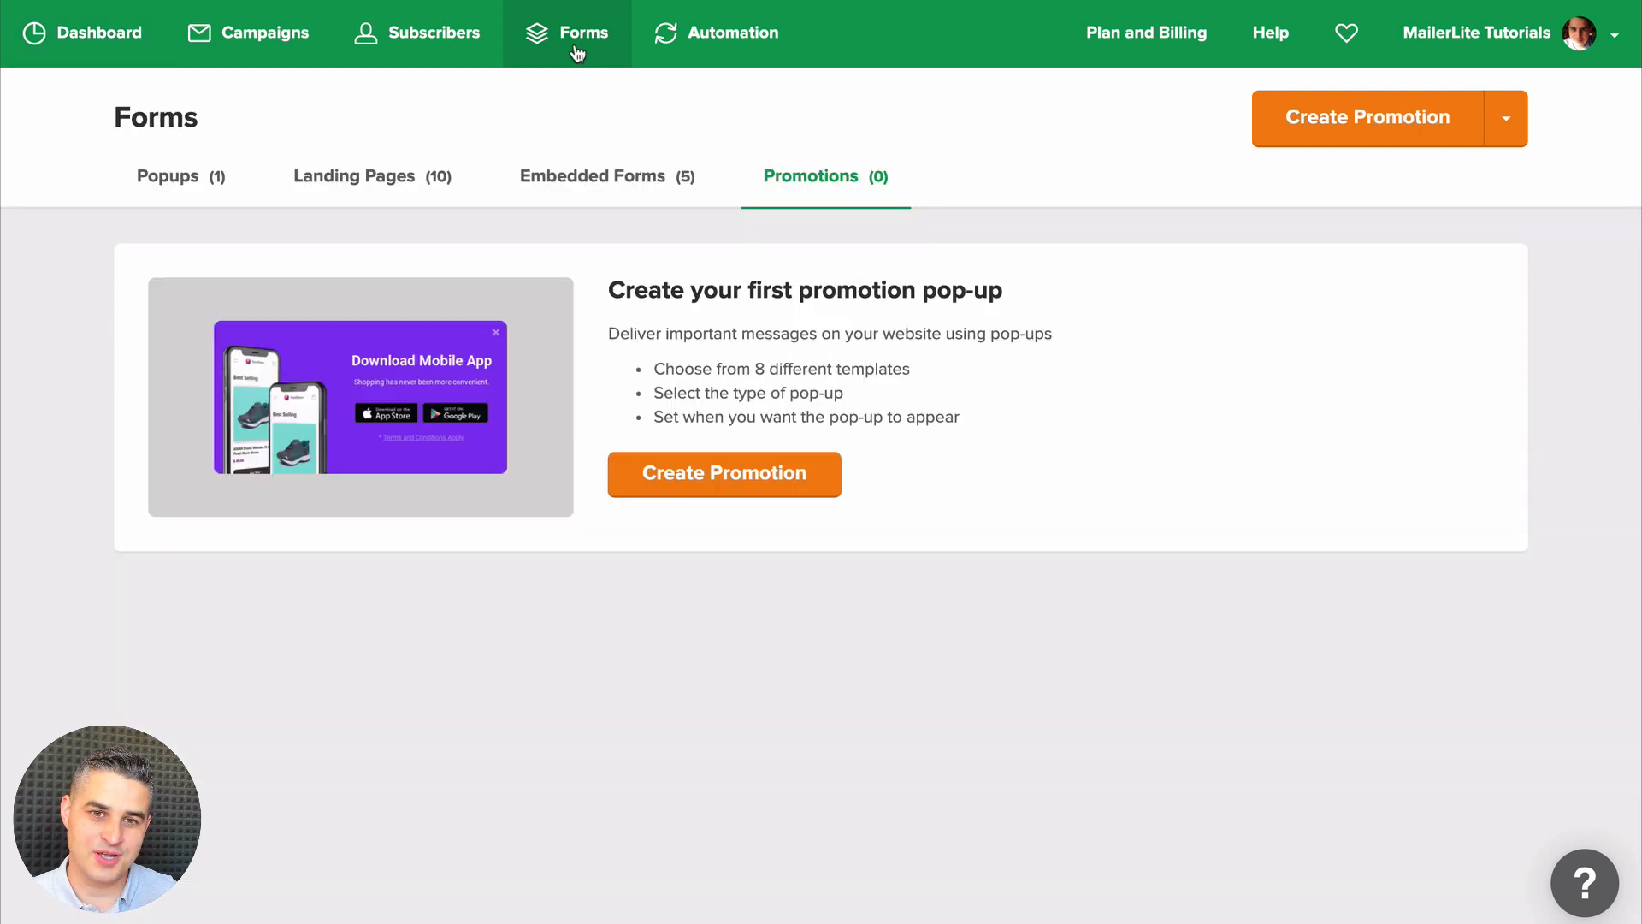
pyautogui.moveTo(876, 200)
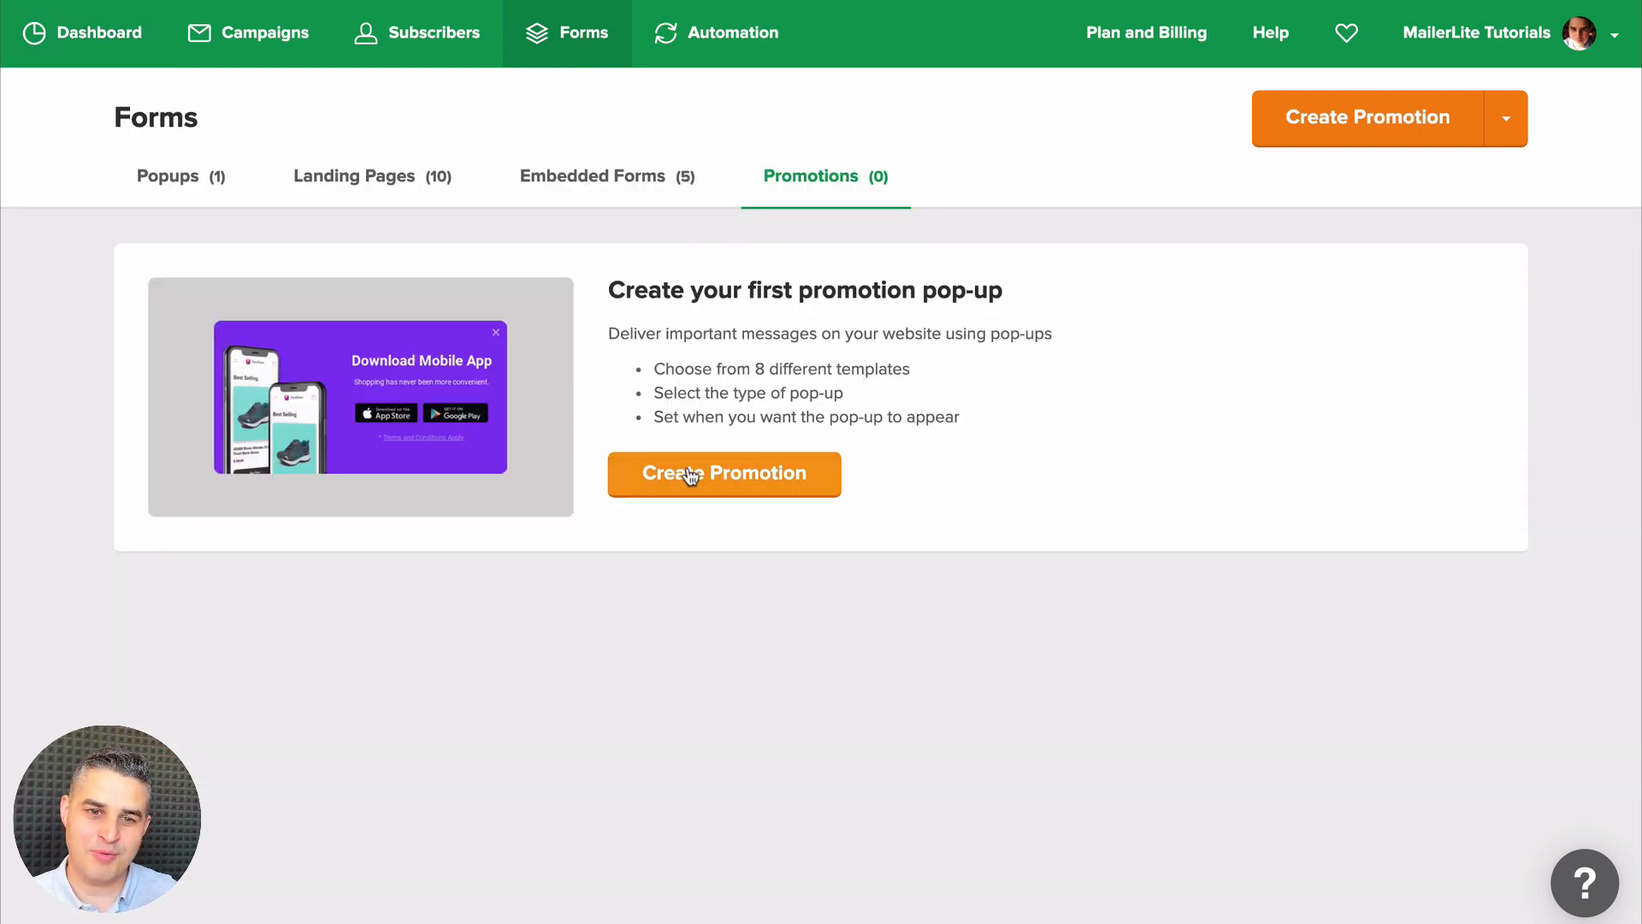
pyautogui.click(724, 473)
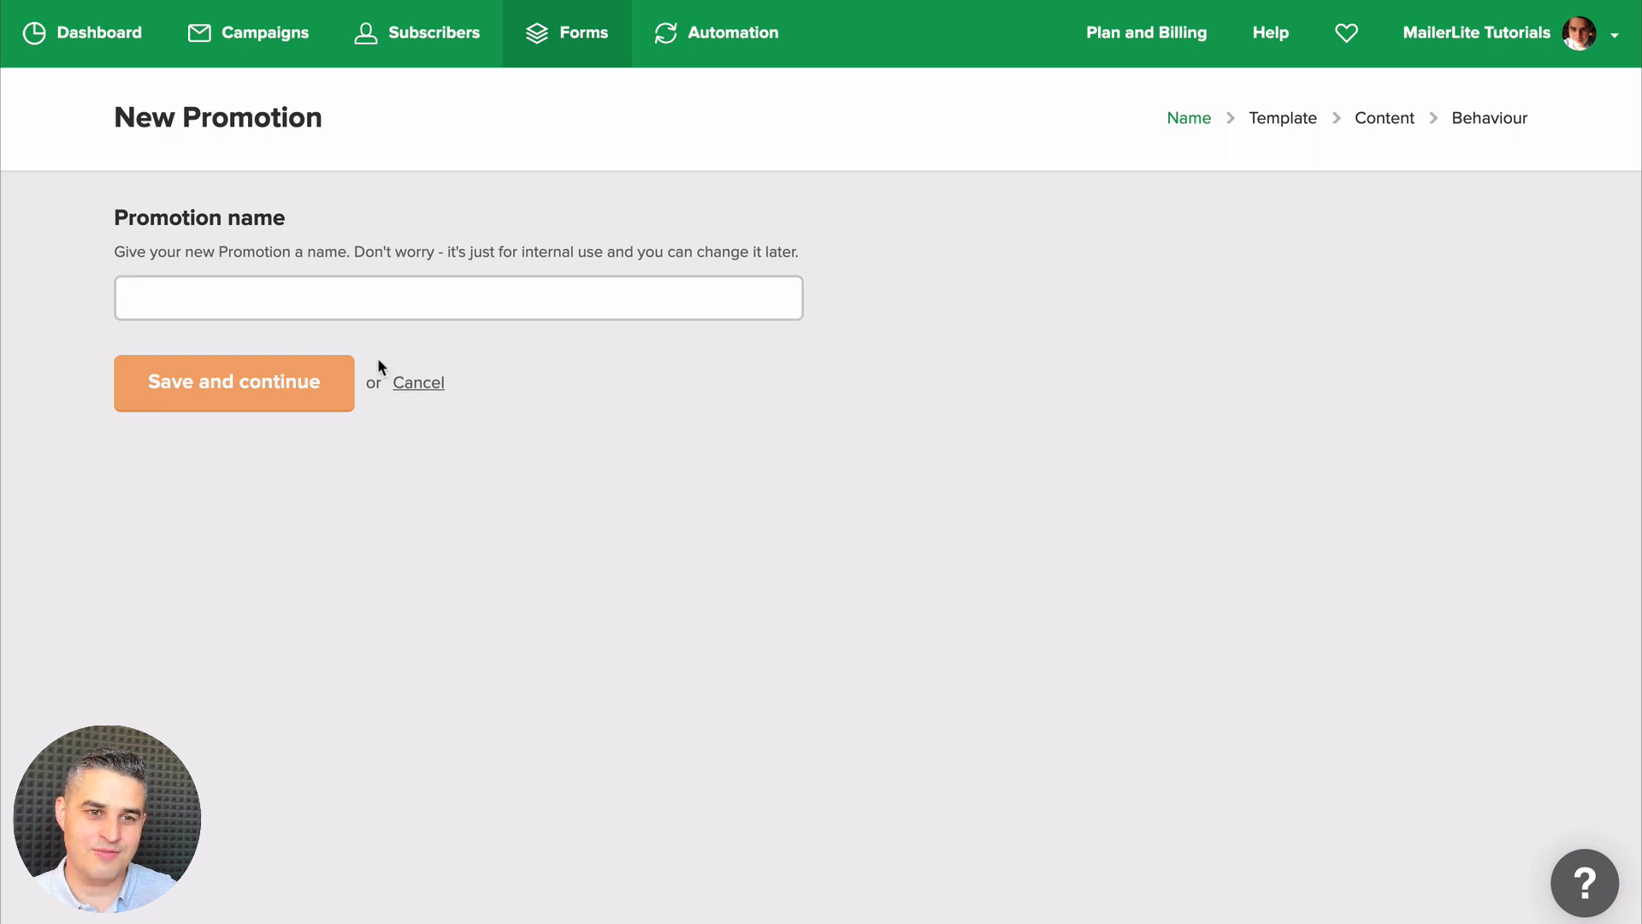
pyautogui.write('Promotion Form')
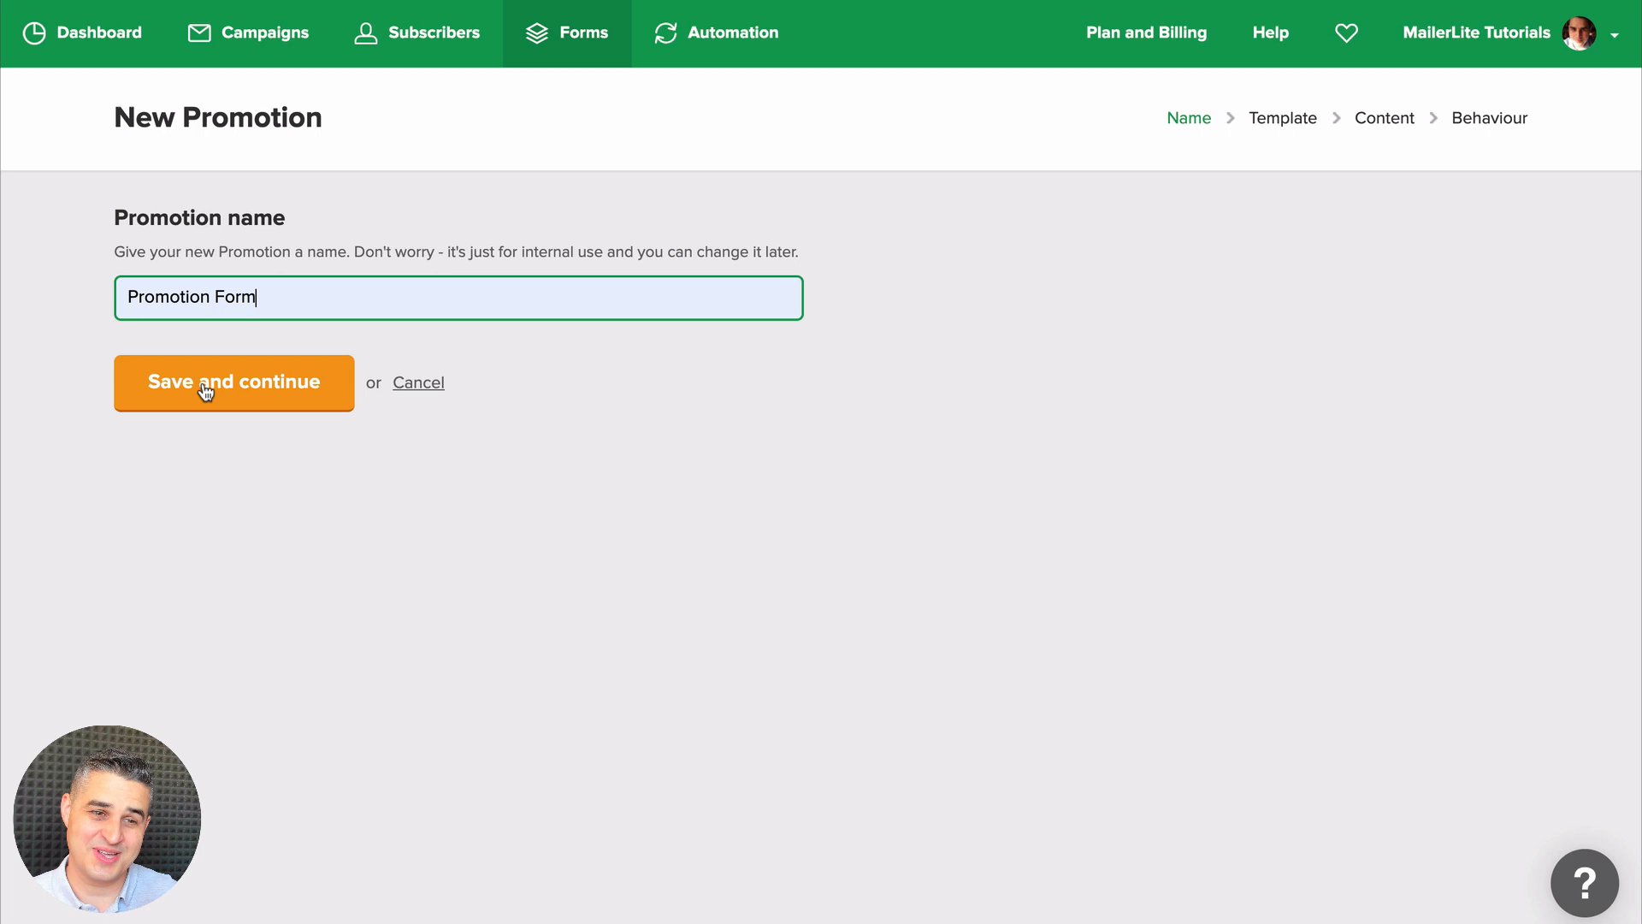
pyautogui.click(234, 383)
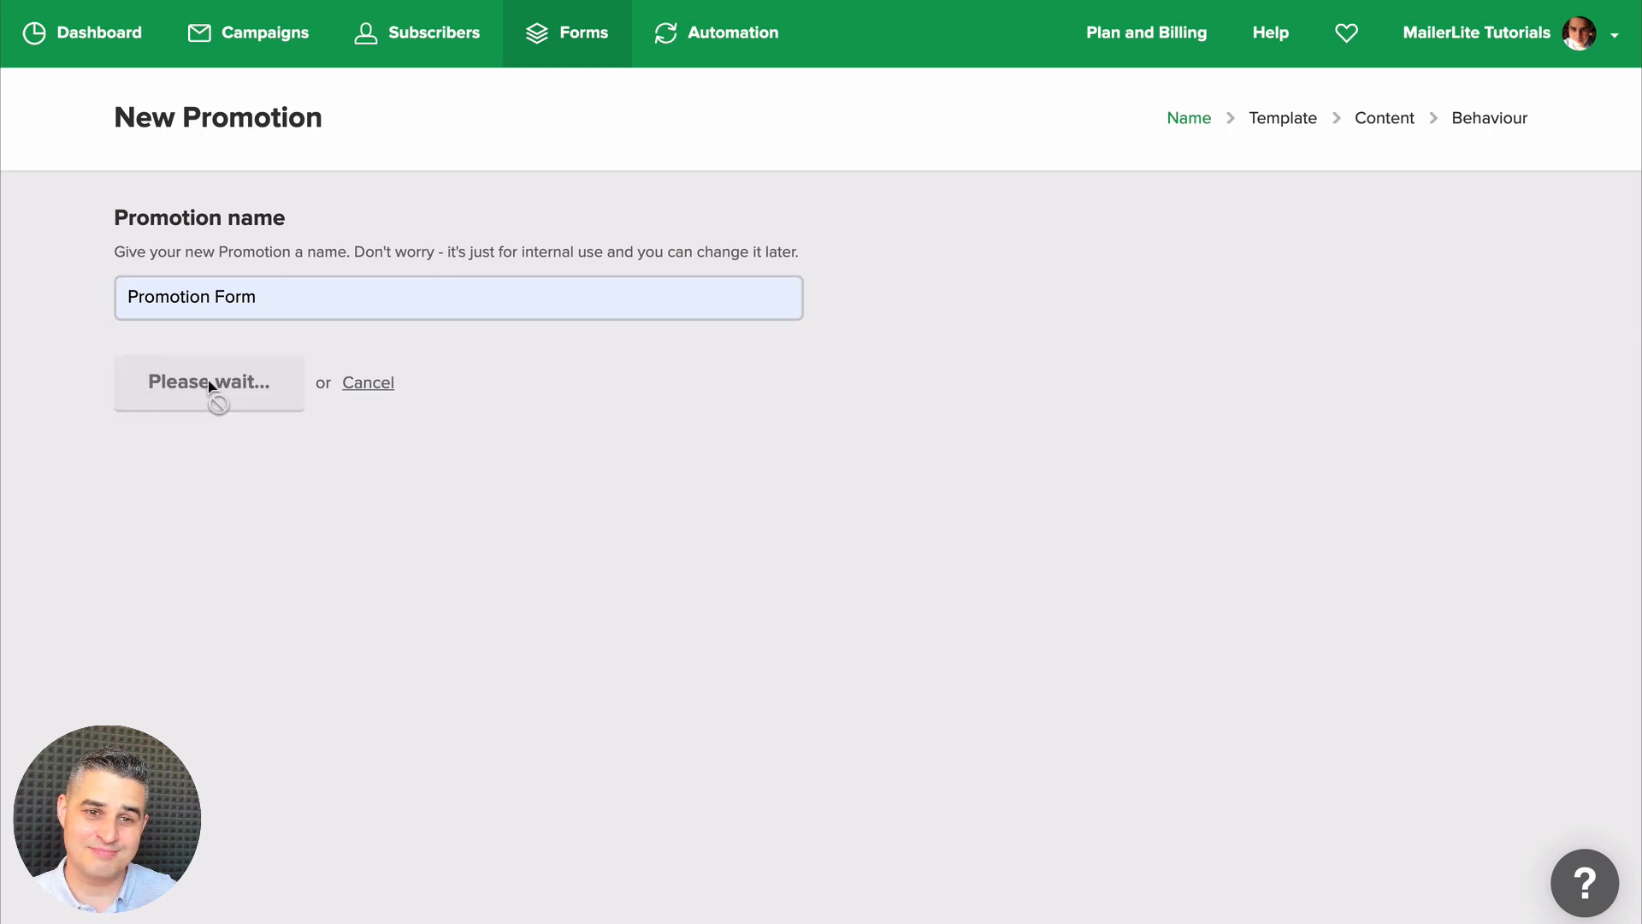
# Step: Load the Choose Template page and reveal the promotion template cards
pyautogui.click(209, 381)
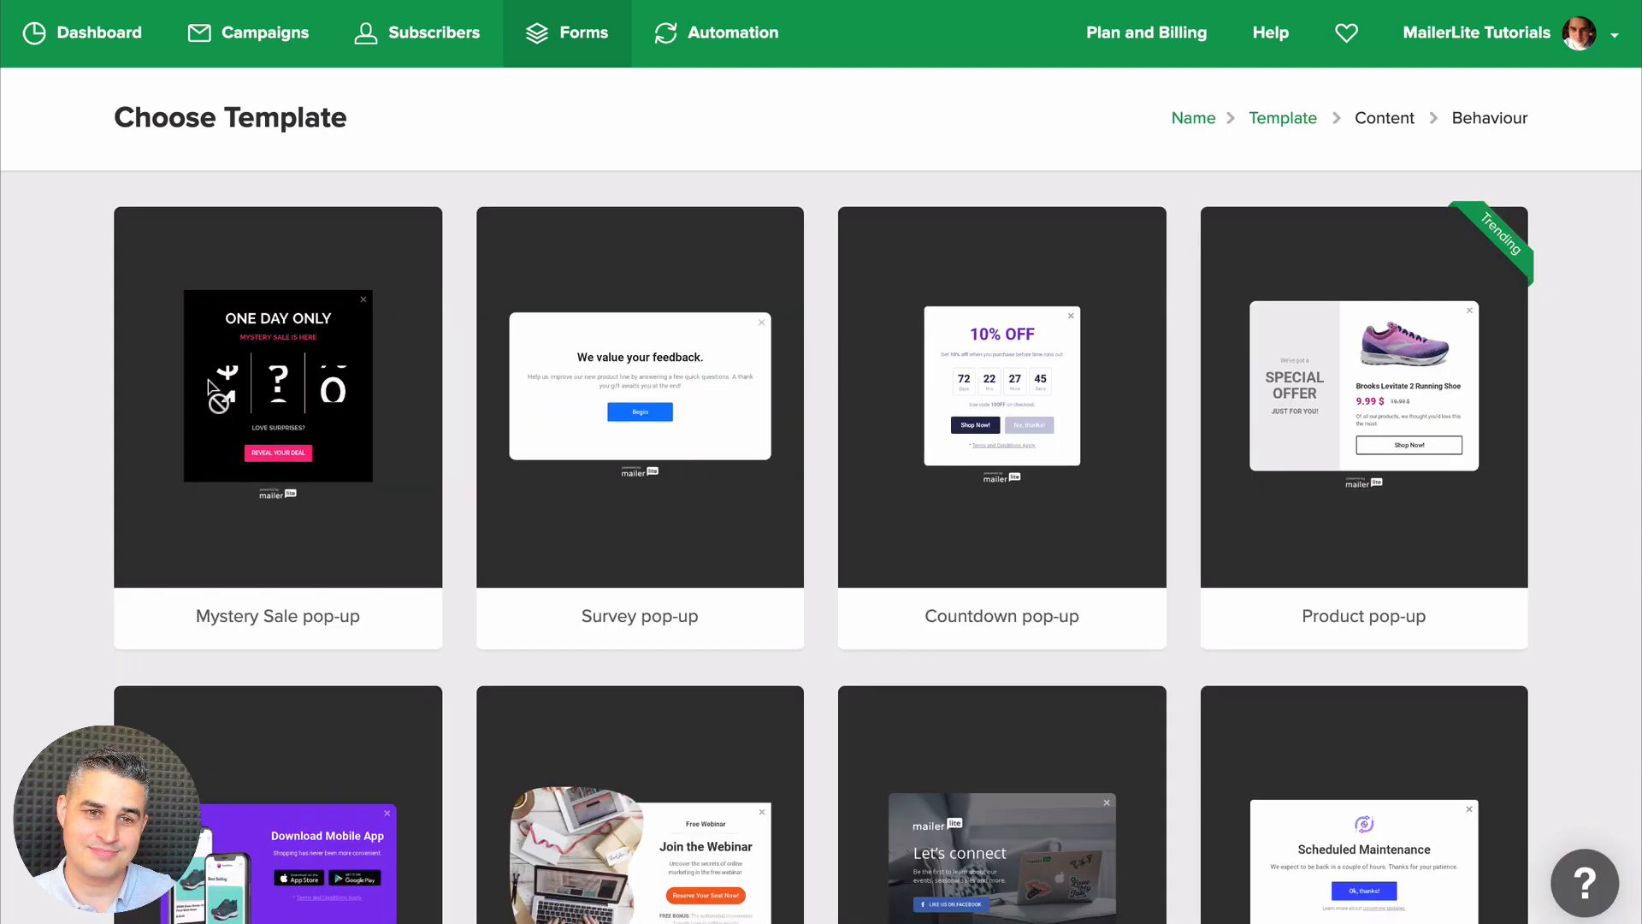
pyautogui.moveTo(54, 423)
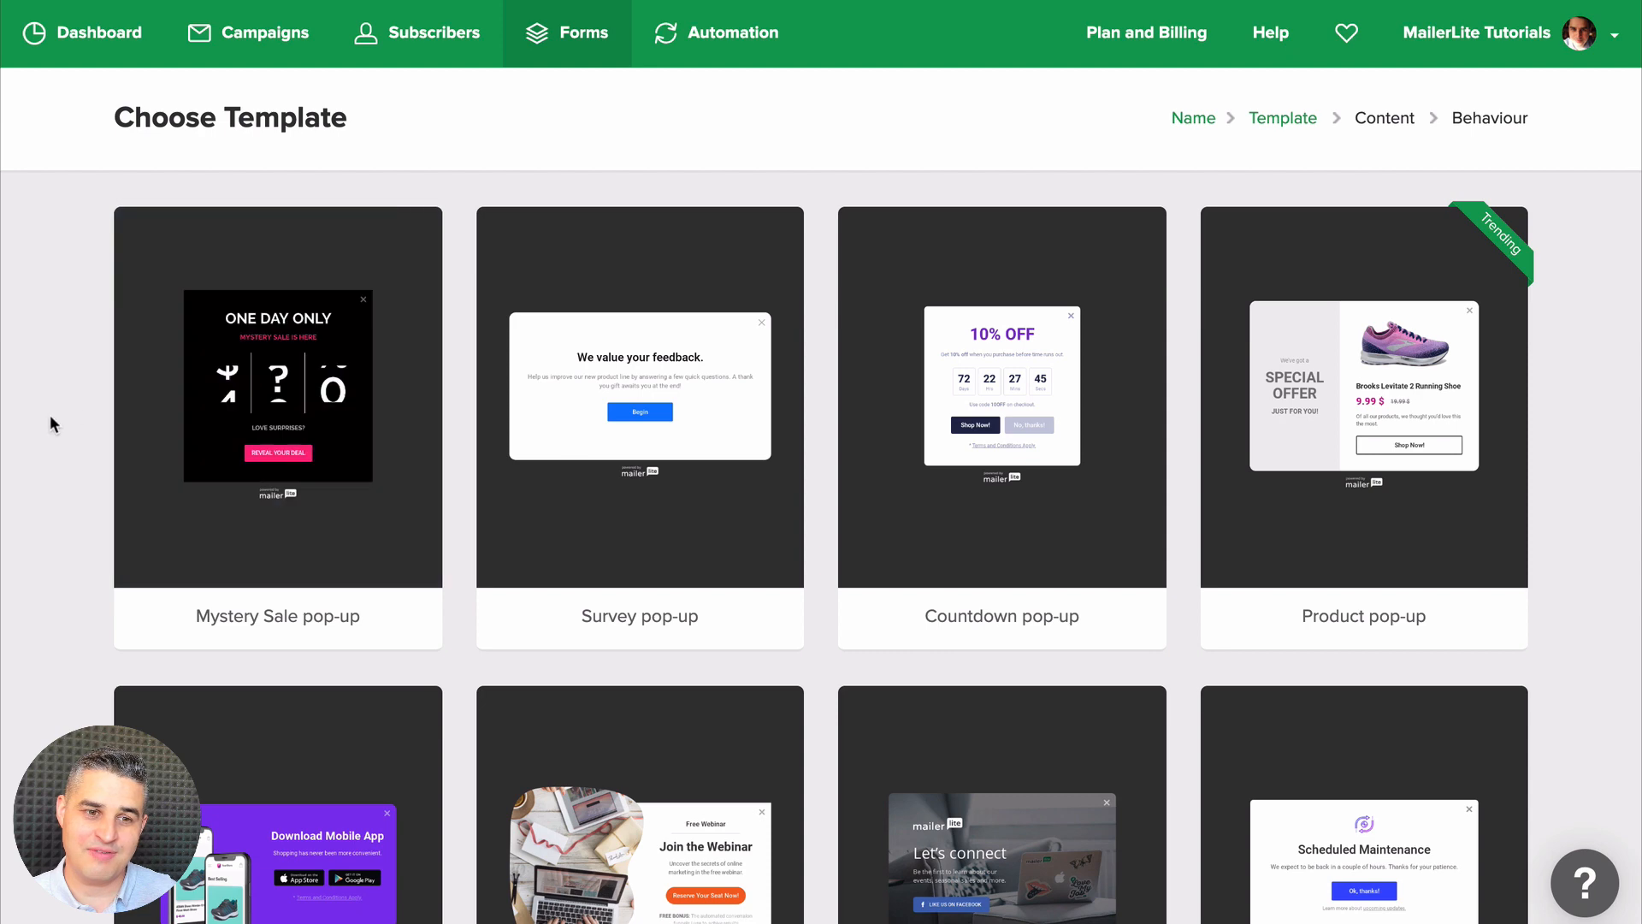
pyautogui.scroll(-3)
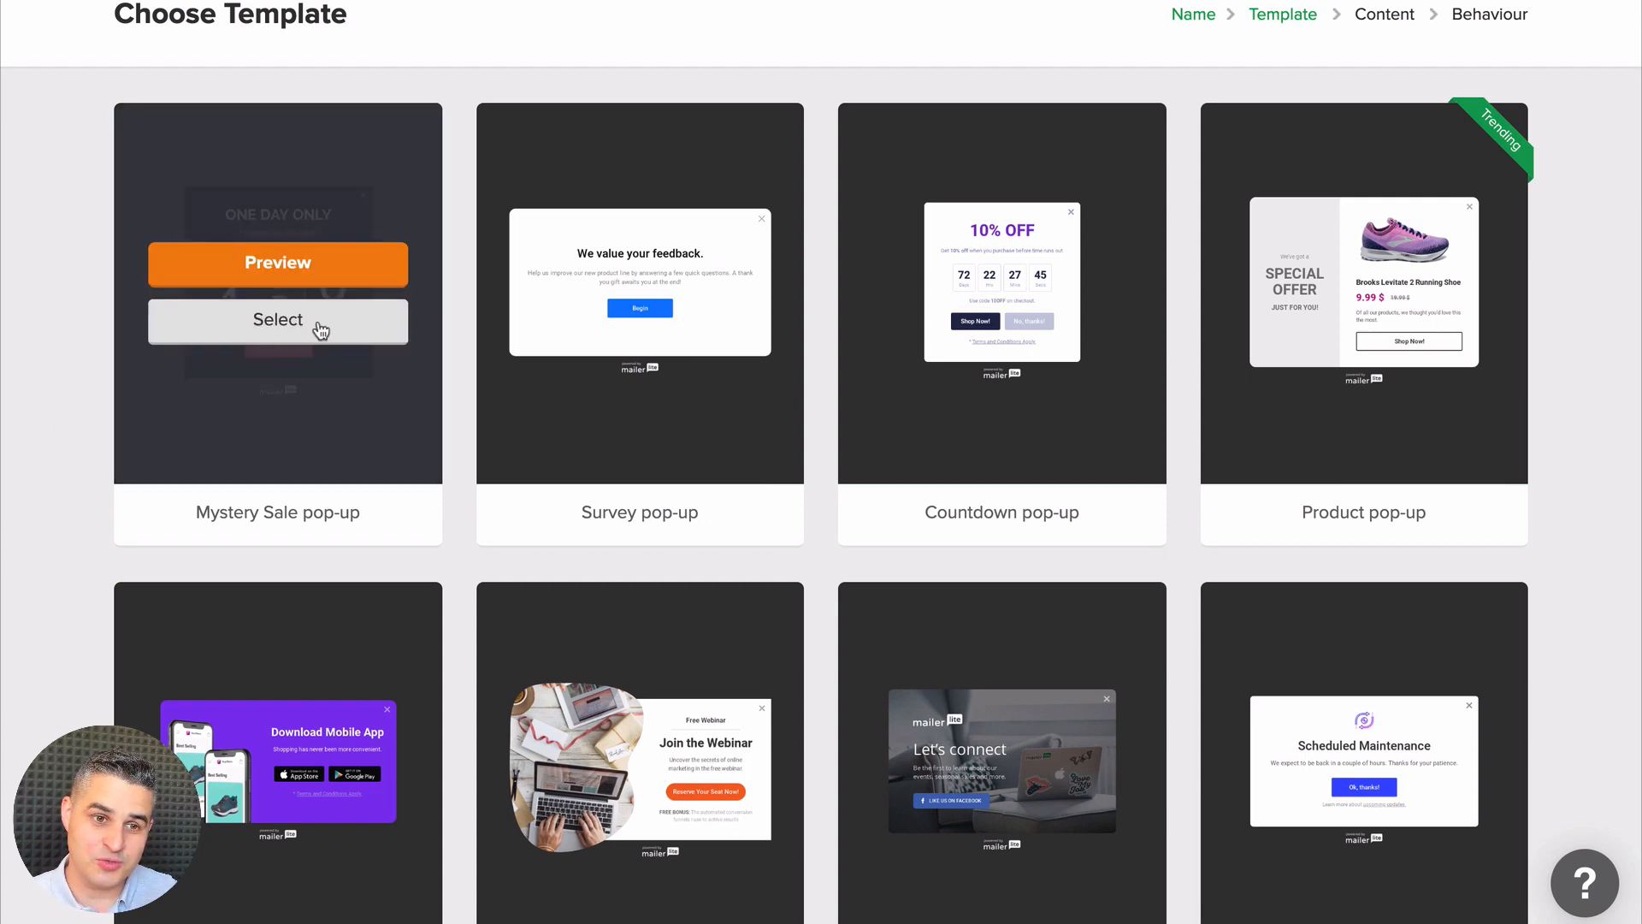
# Step: Preview the Mystery Sale template and cycle through designs to the Countdown pop-up
pyautogui.click(277, 319)
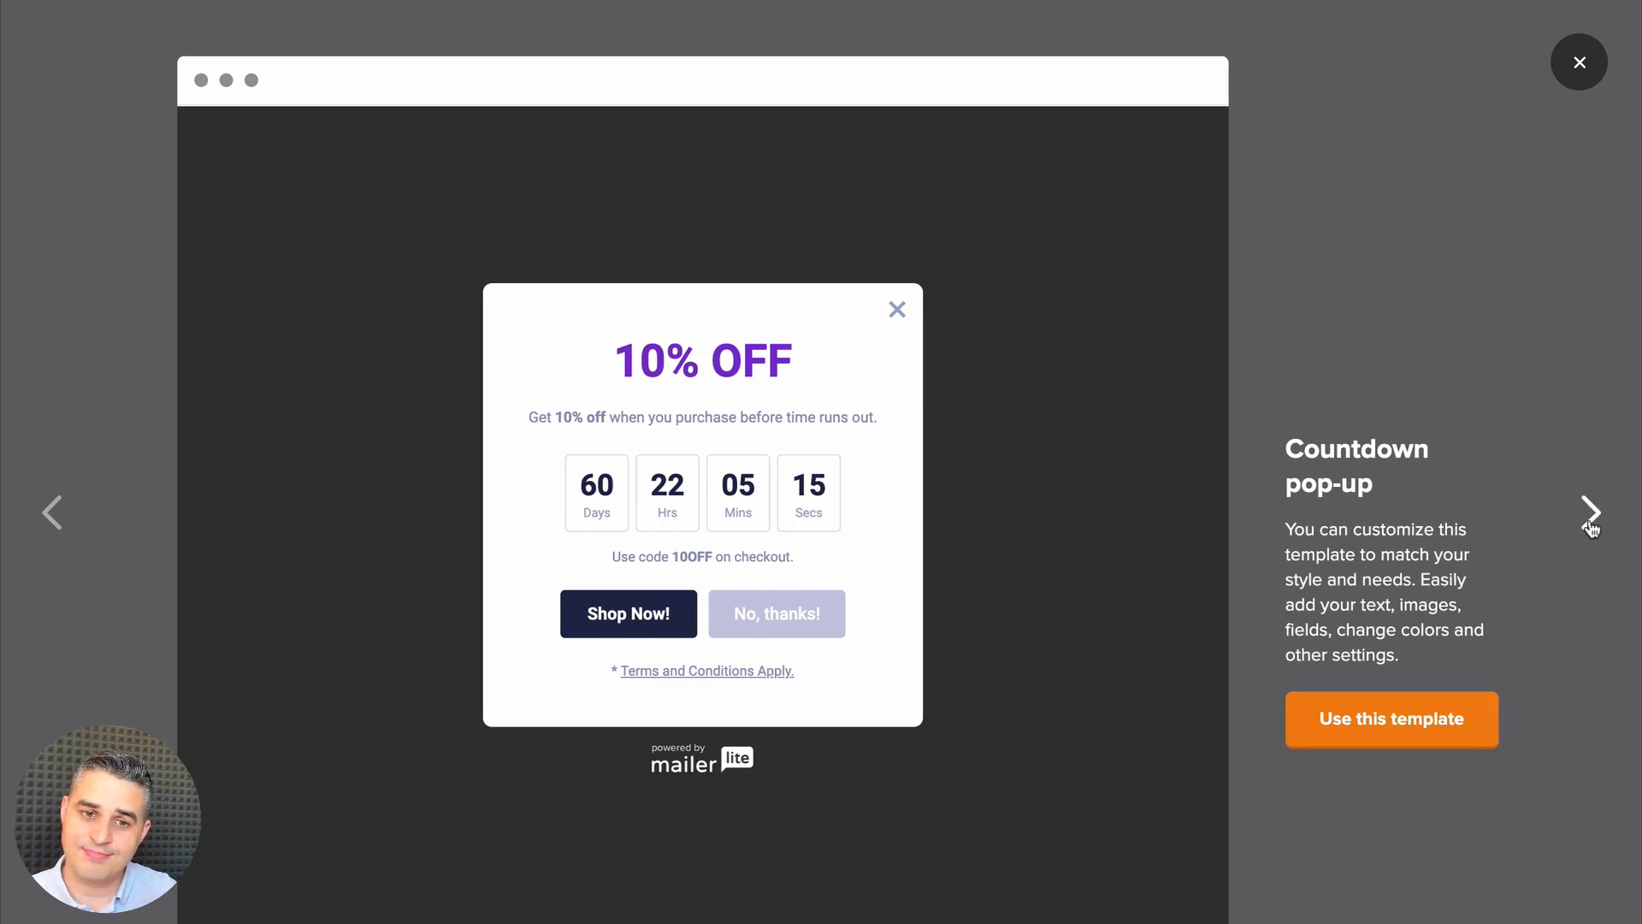
# Step: Advance the preview through the Product pop-up to the Mobile app pop-up
pyautogui.click(1591, 512)
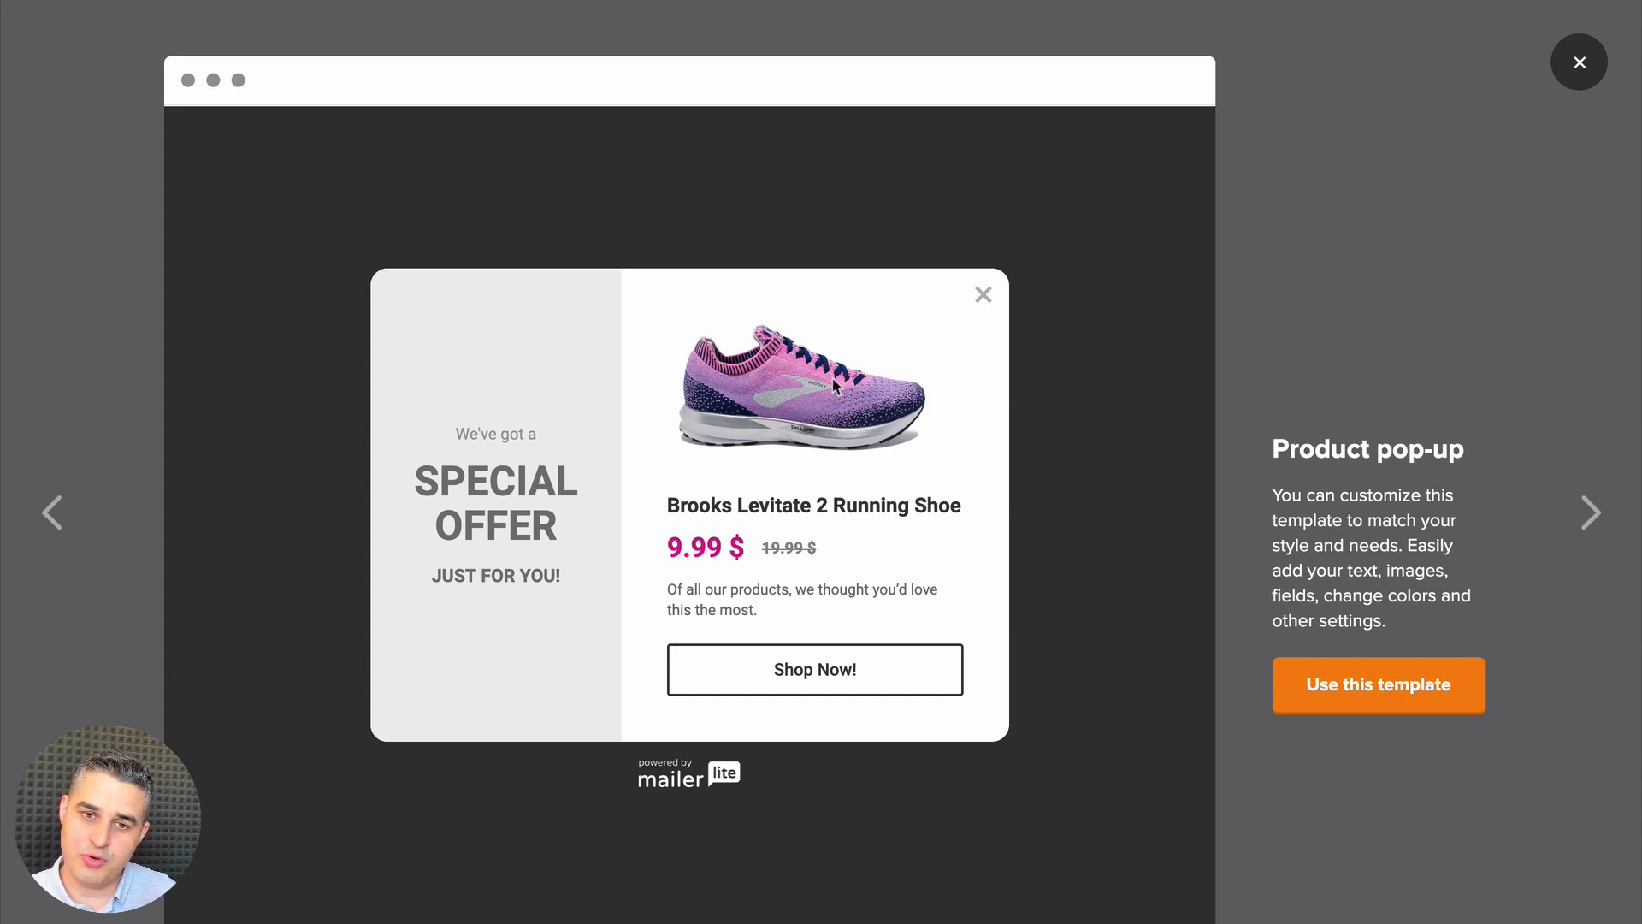
pyautogui.moveTo(882, 670)
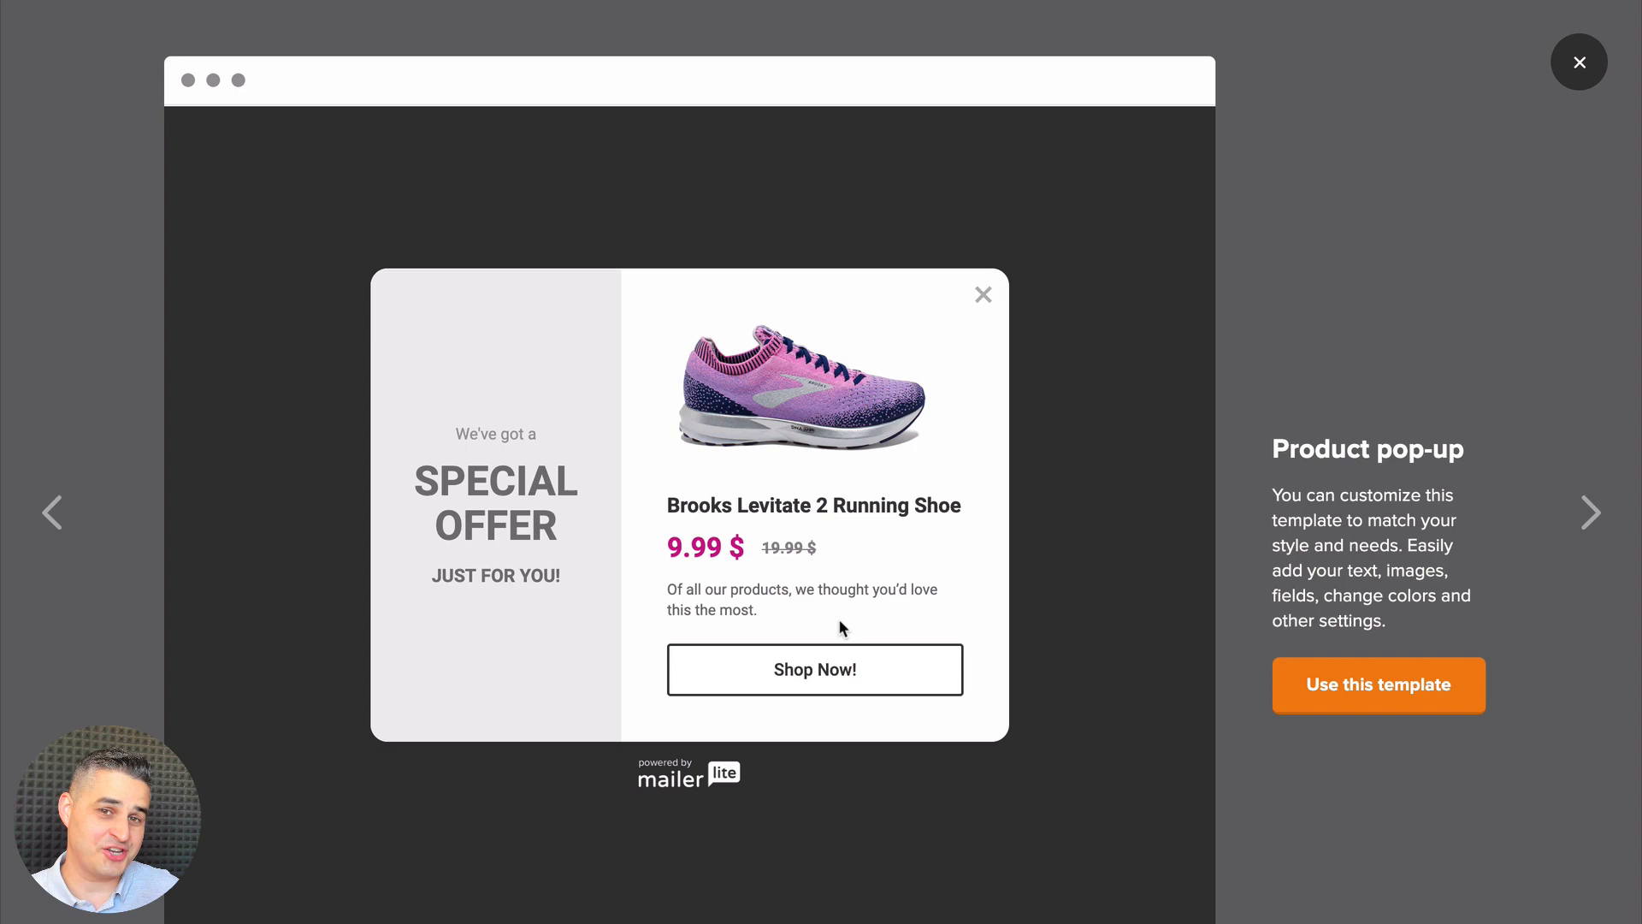
pyautogui.moveTo(1569, 522)
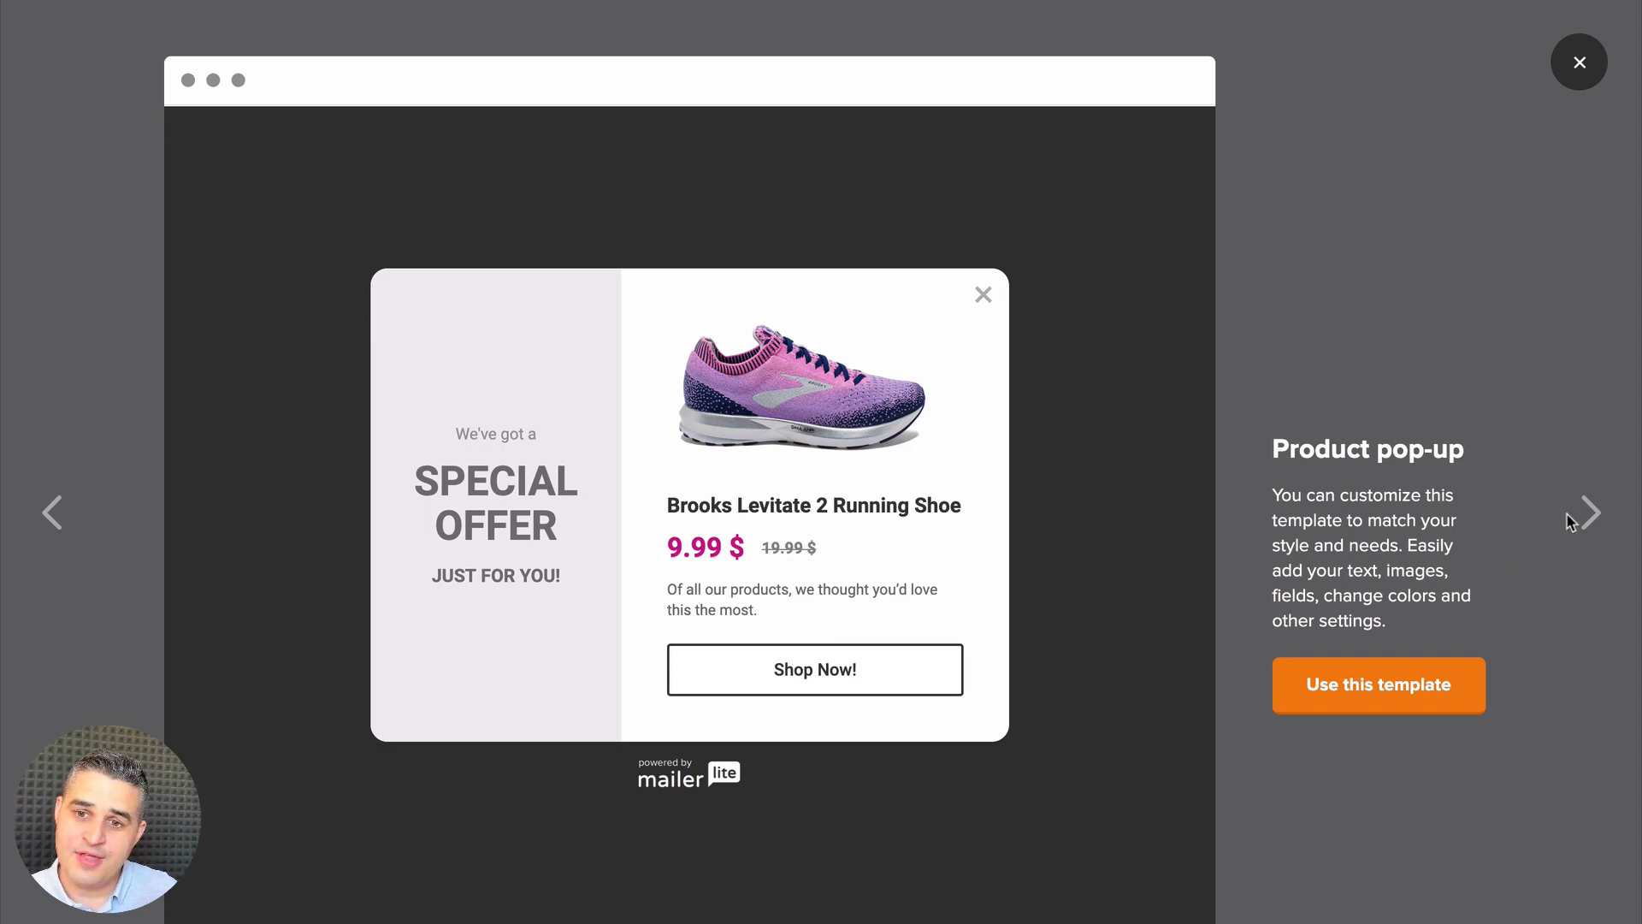
pyautogui.click(1590, 512)
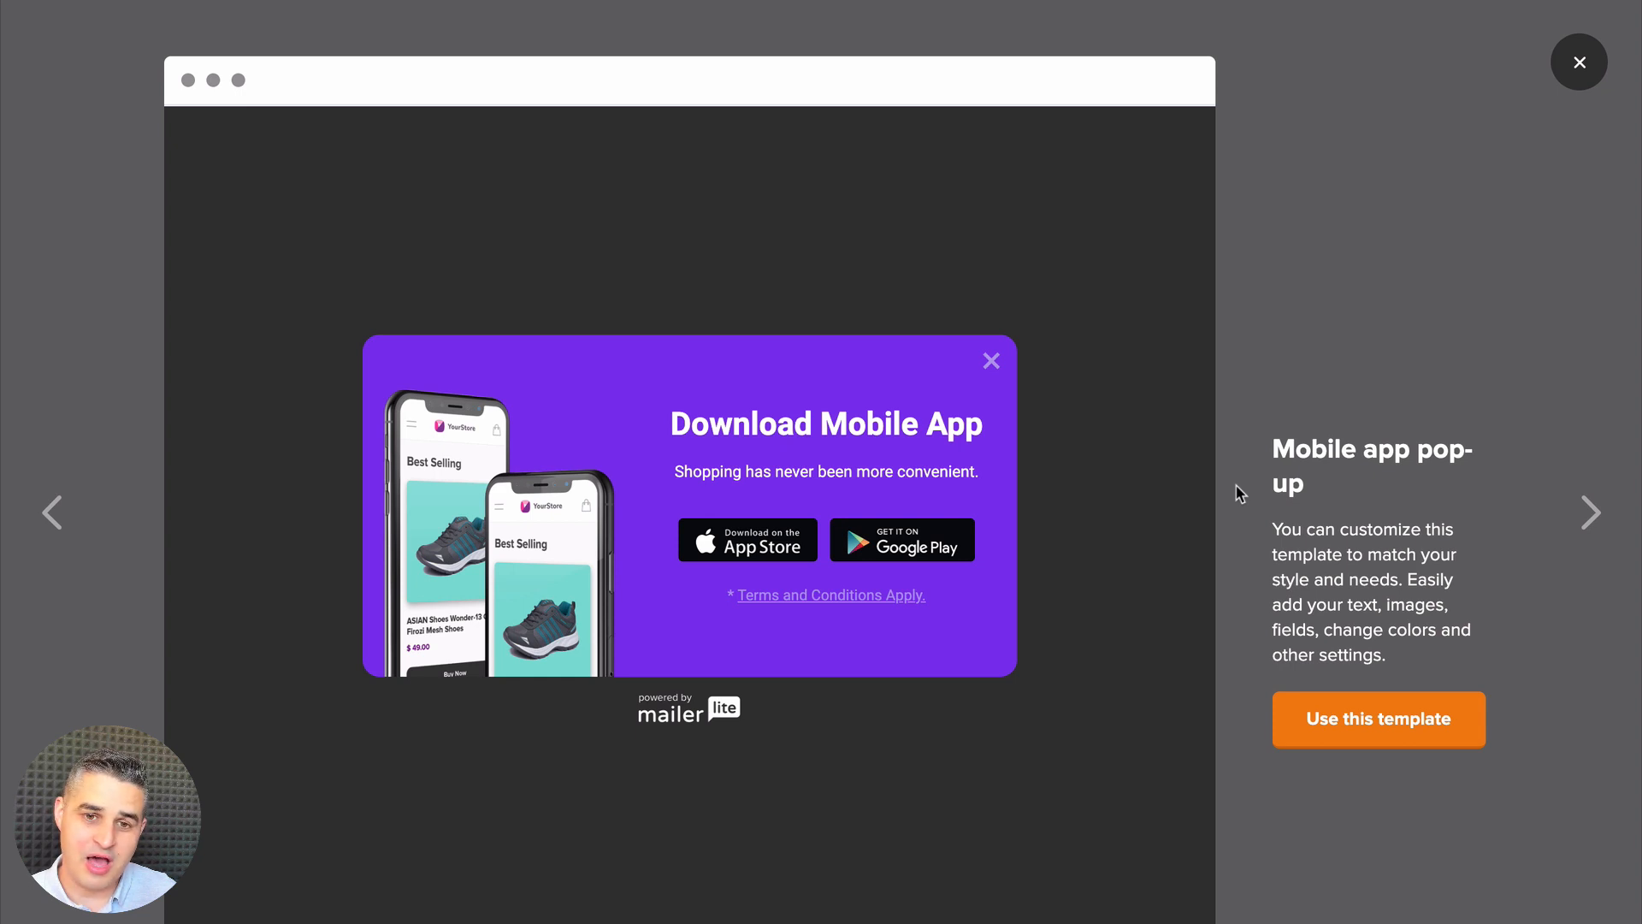
pyautogui.moveTo(728, 558)
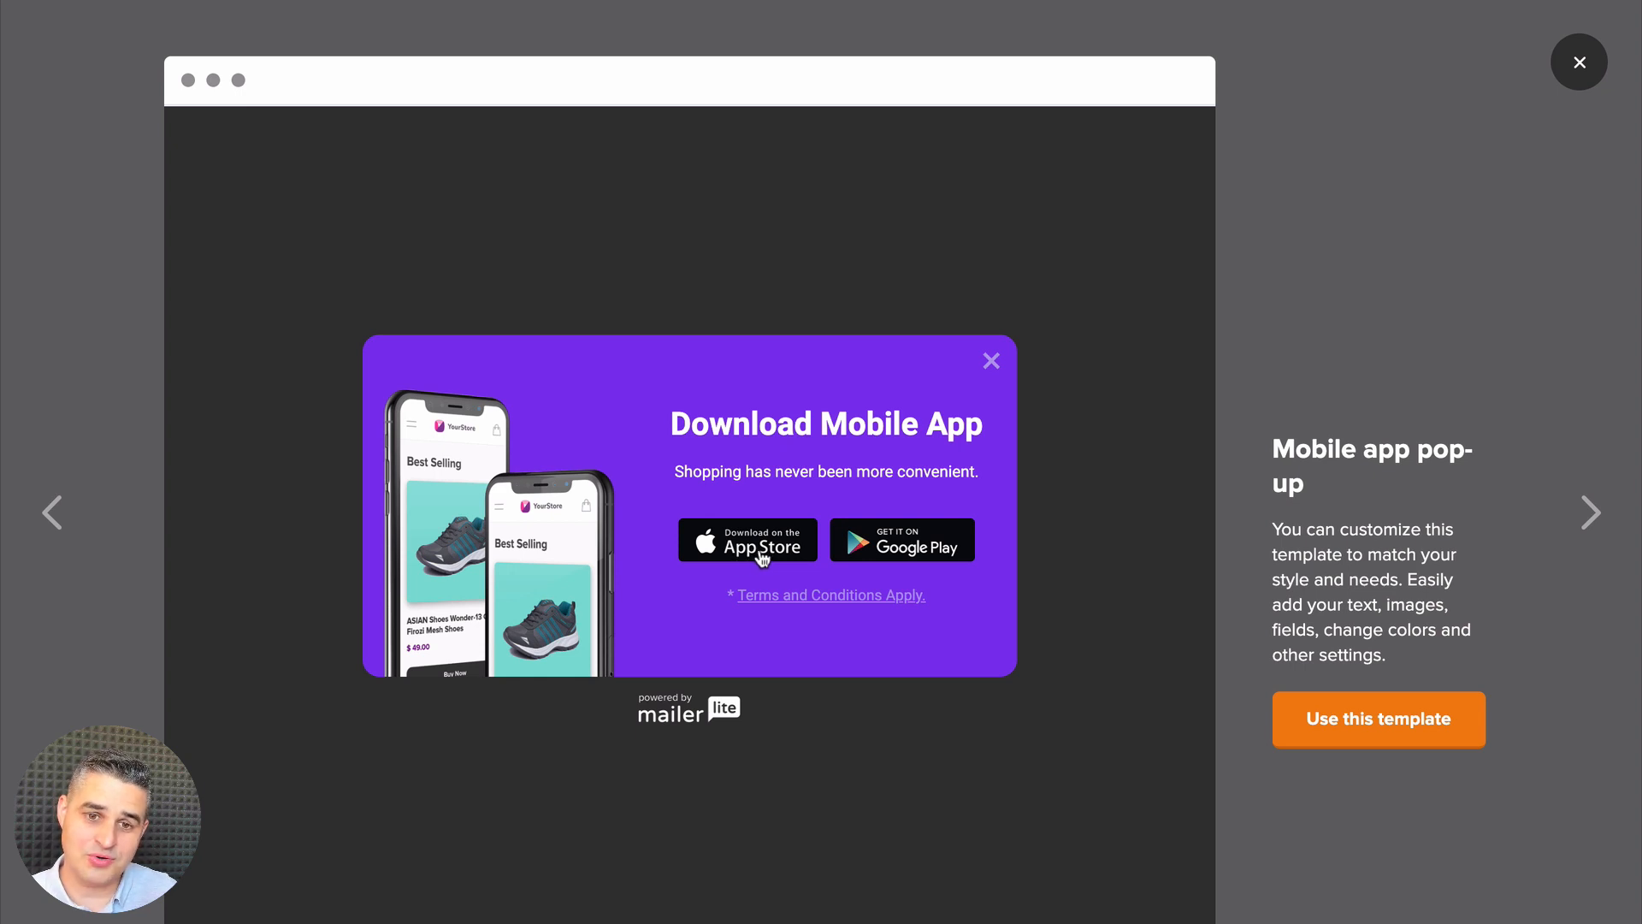
pyautogui.moveTo(889, 552)
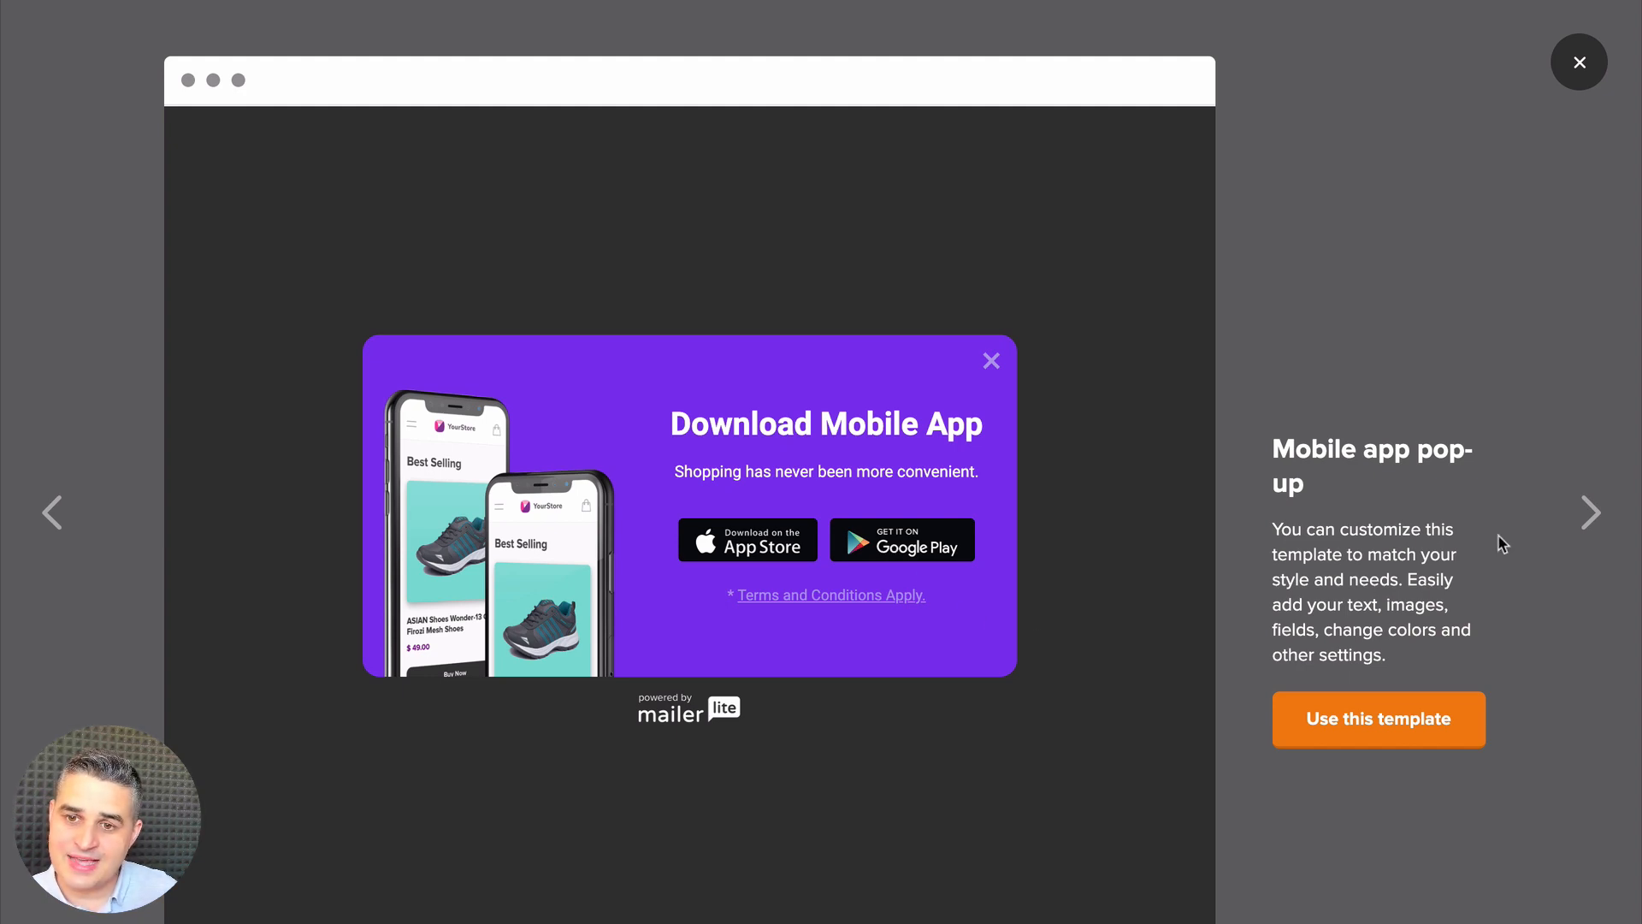
# Step: Preview the Webinar, Social and announcement pop-ups, then close the preview back to the gallery
pyautogui.click(1589, 512)
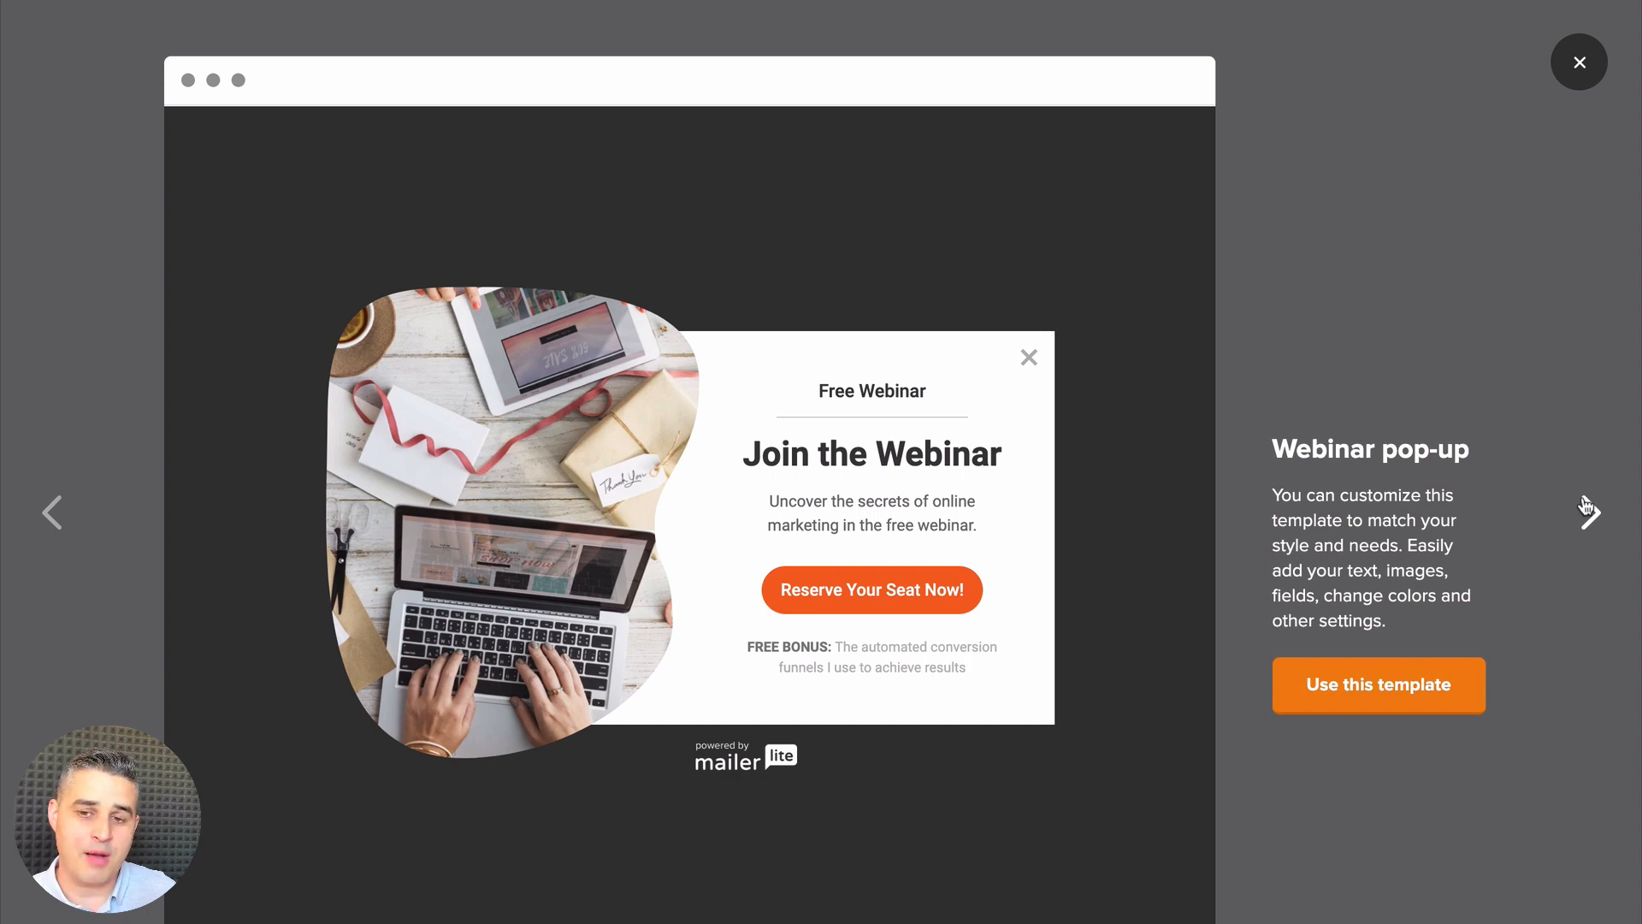
pyautogui.moveTo(592, 540)
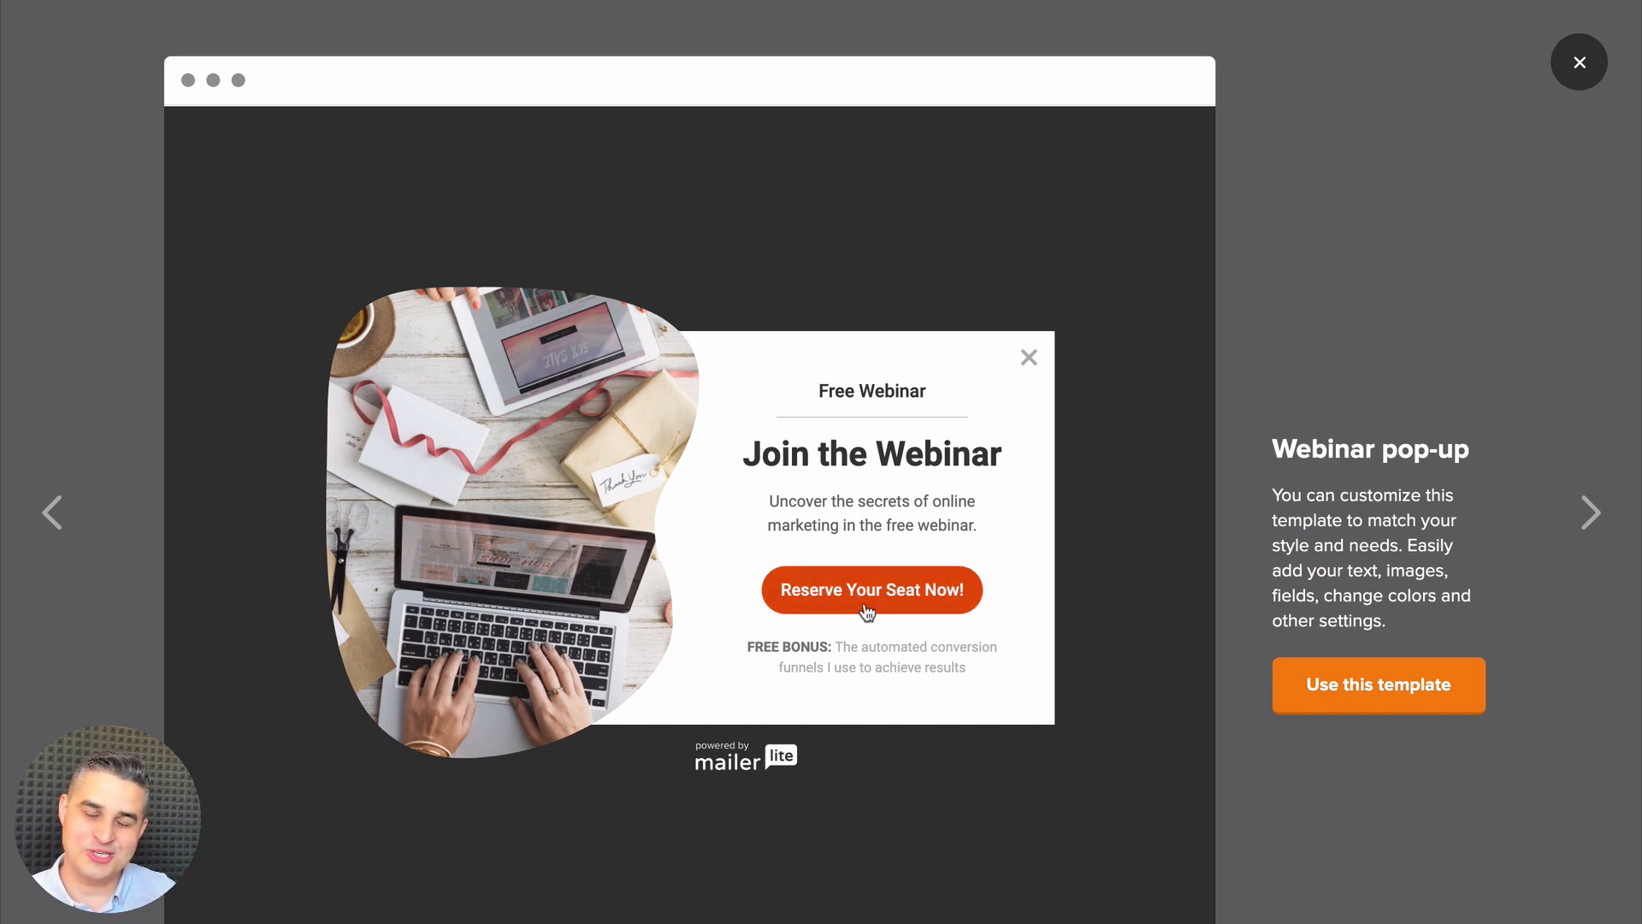
pyautogui.moveTo(1590, 521)
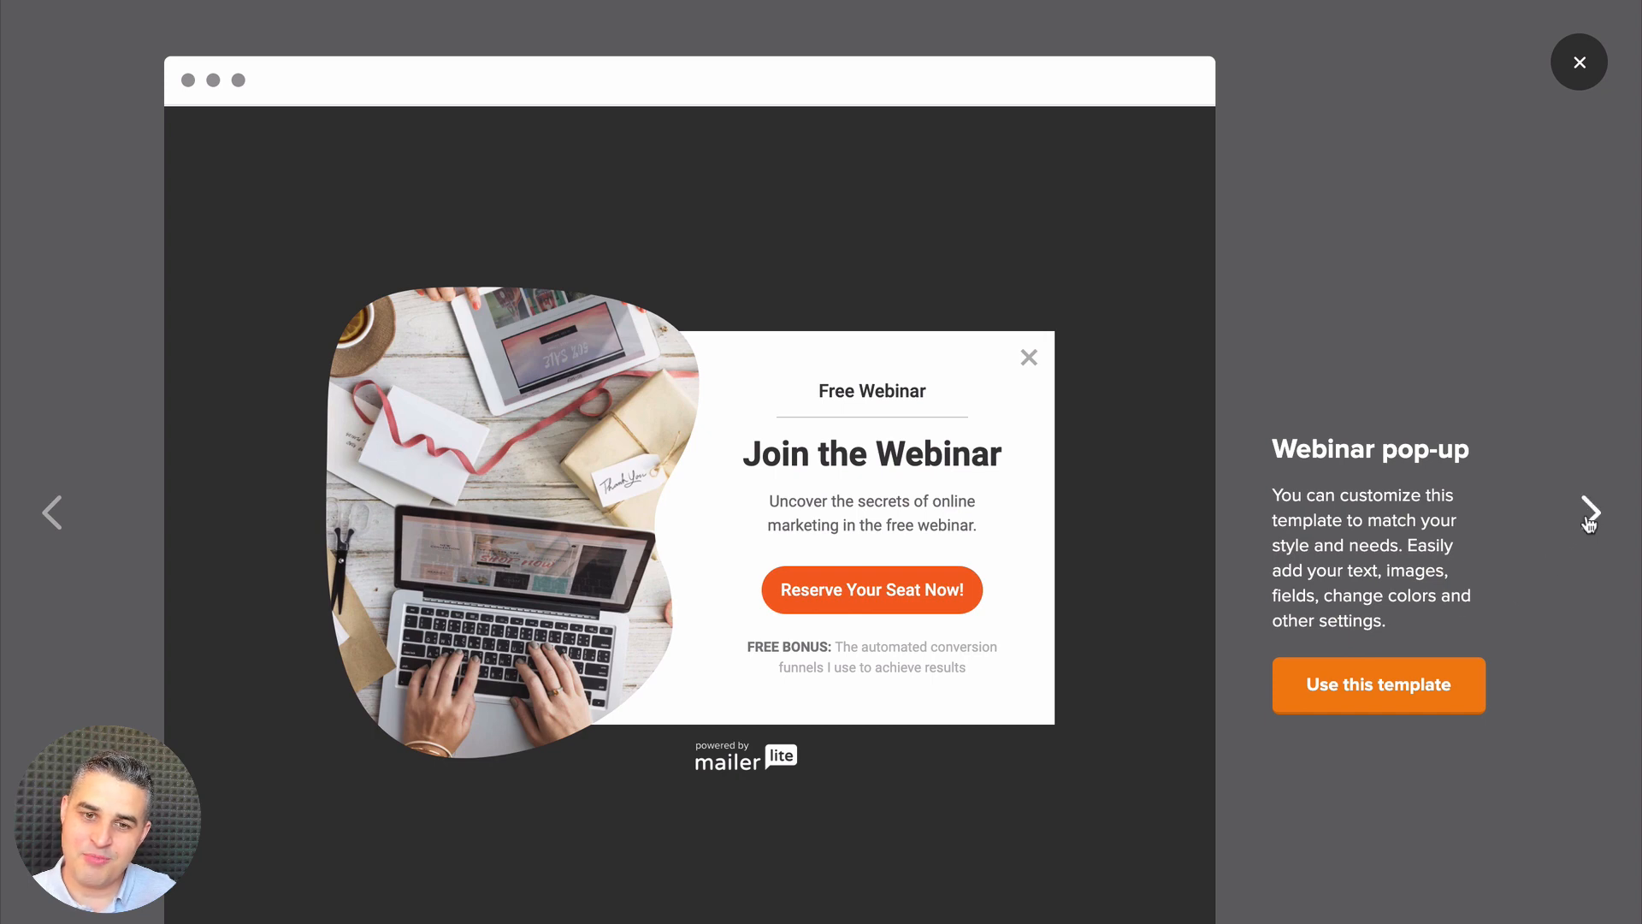
pyautogui.click(1591, 512)
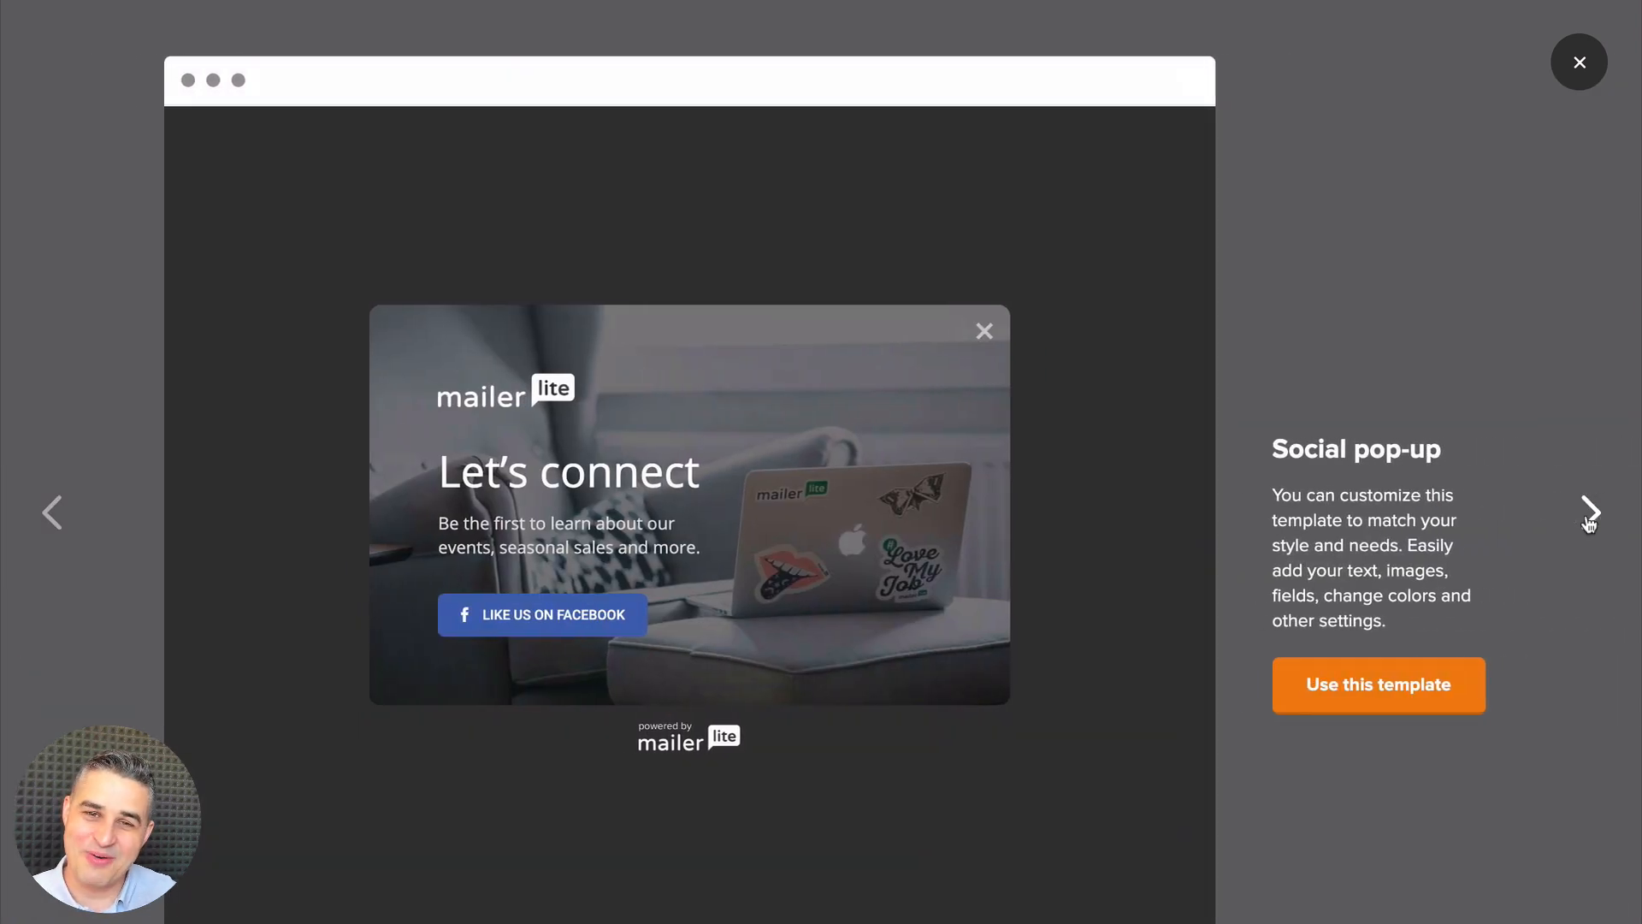
pyautogui.moveTo(1077, 513)
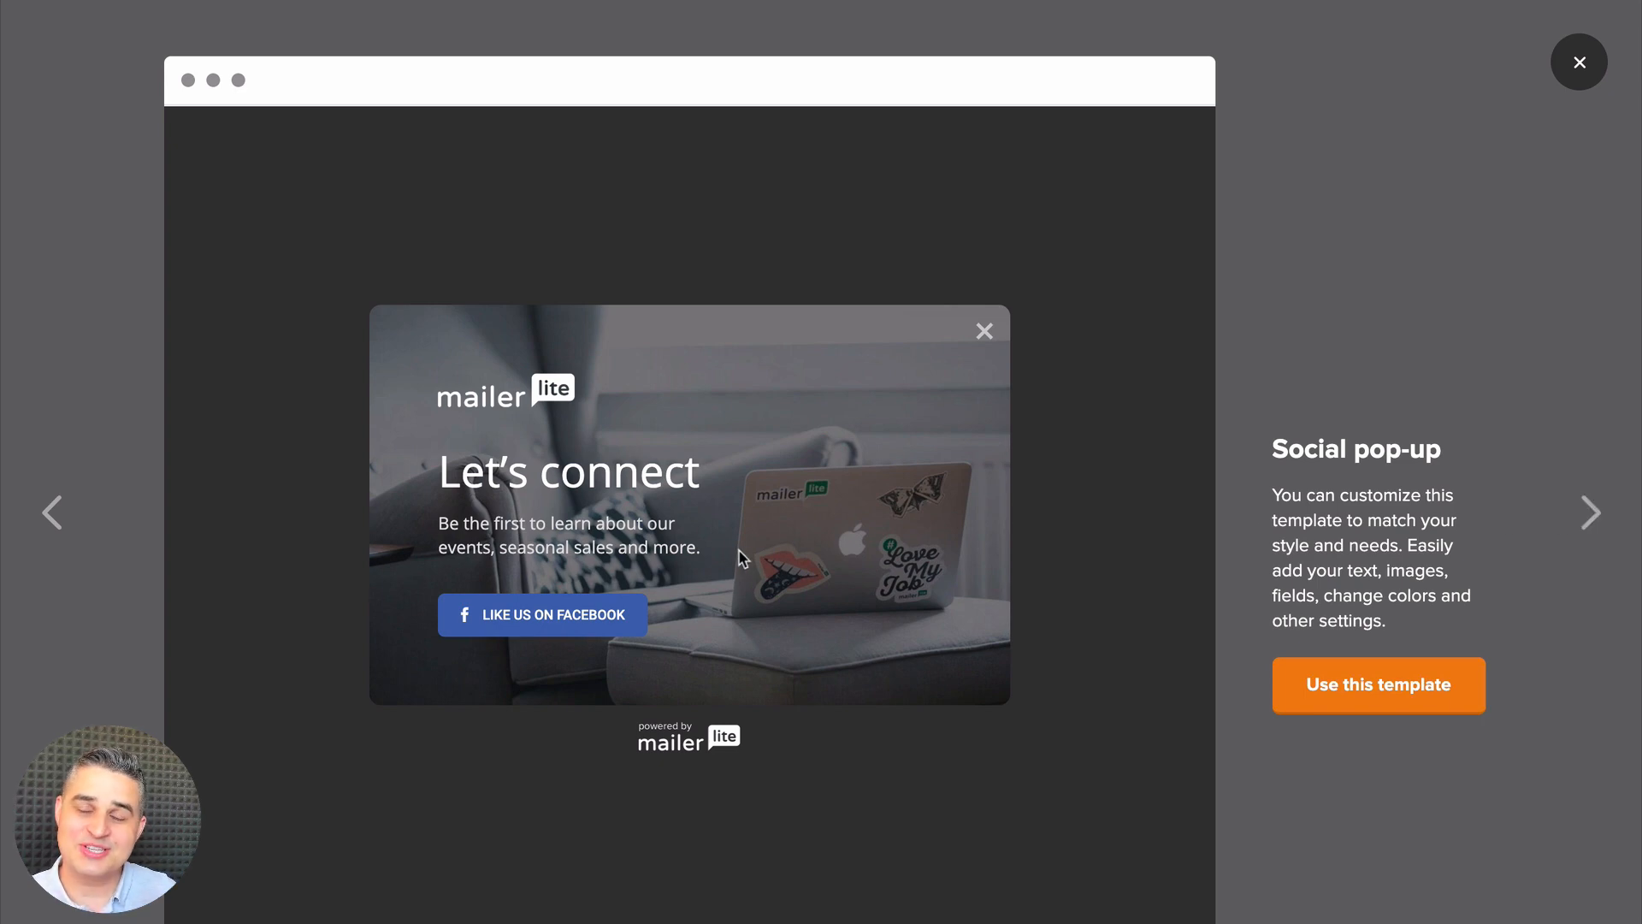
pyautogui.moveTo(559, 620)
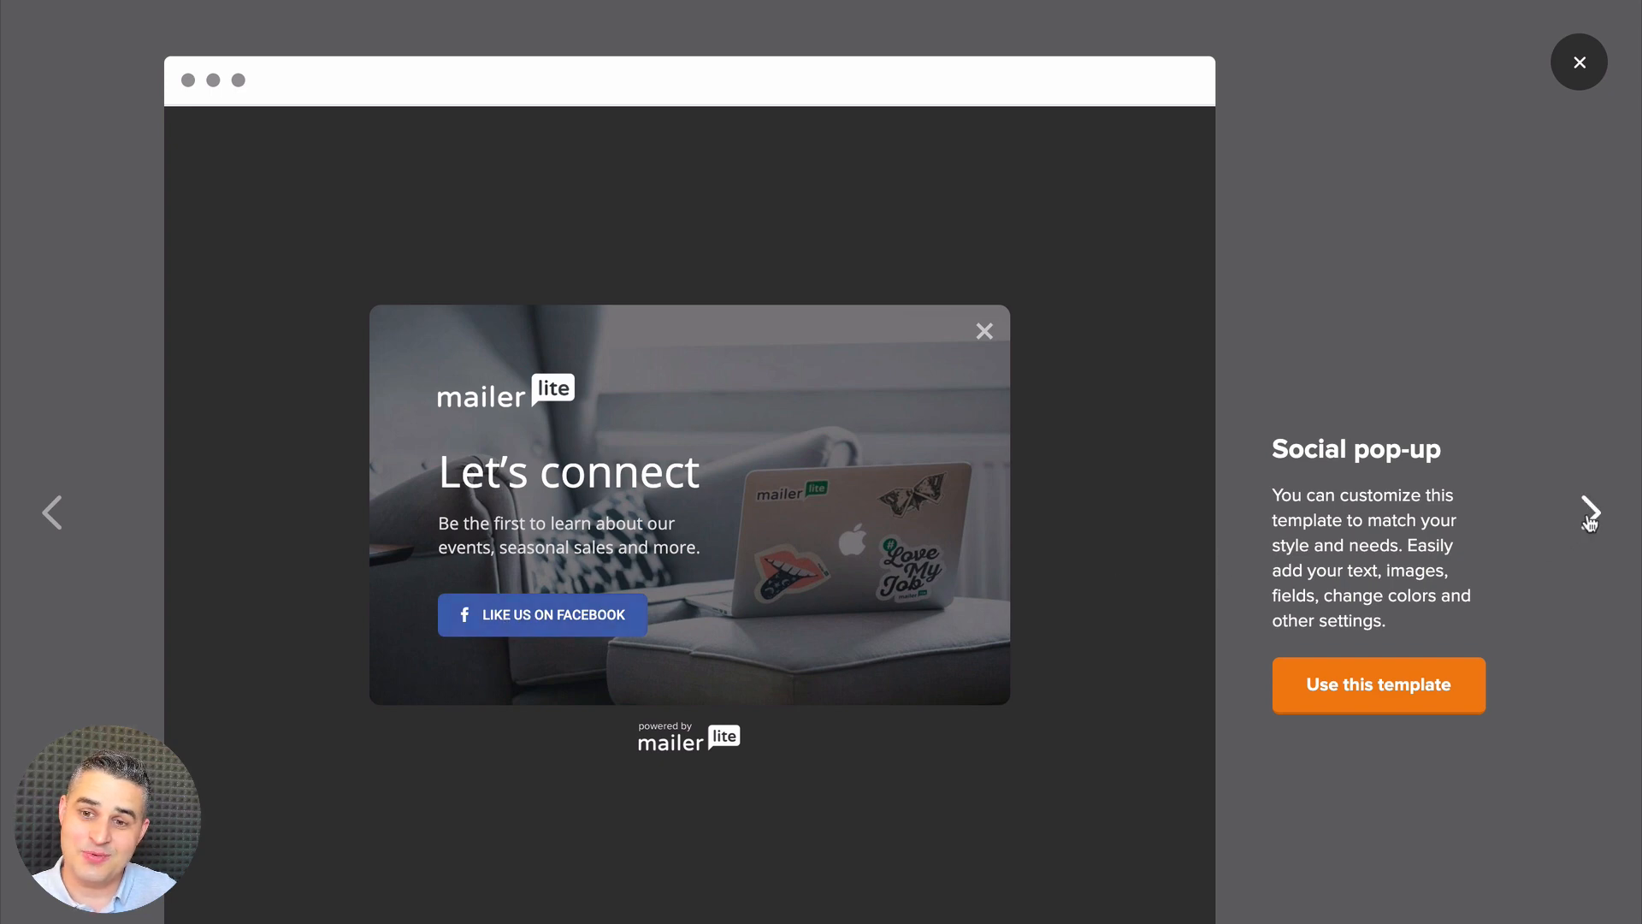
pyautogui.click(1591, 513)
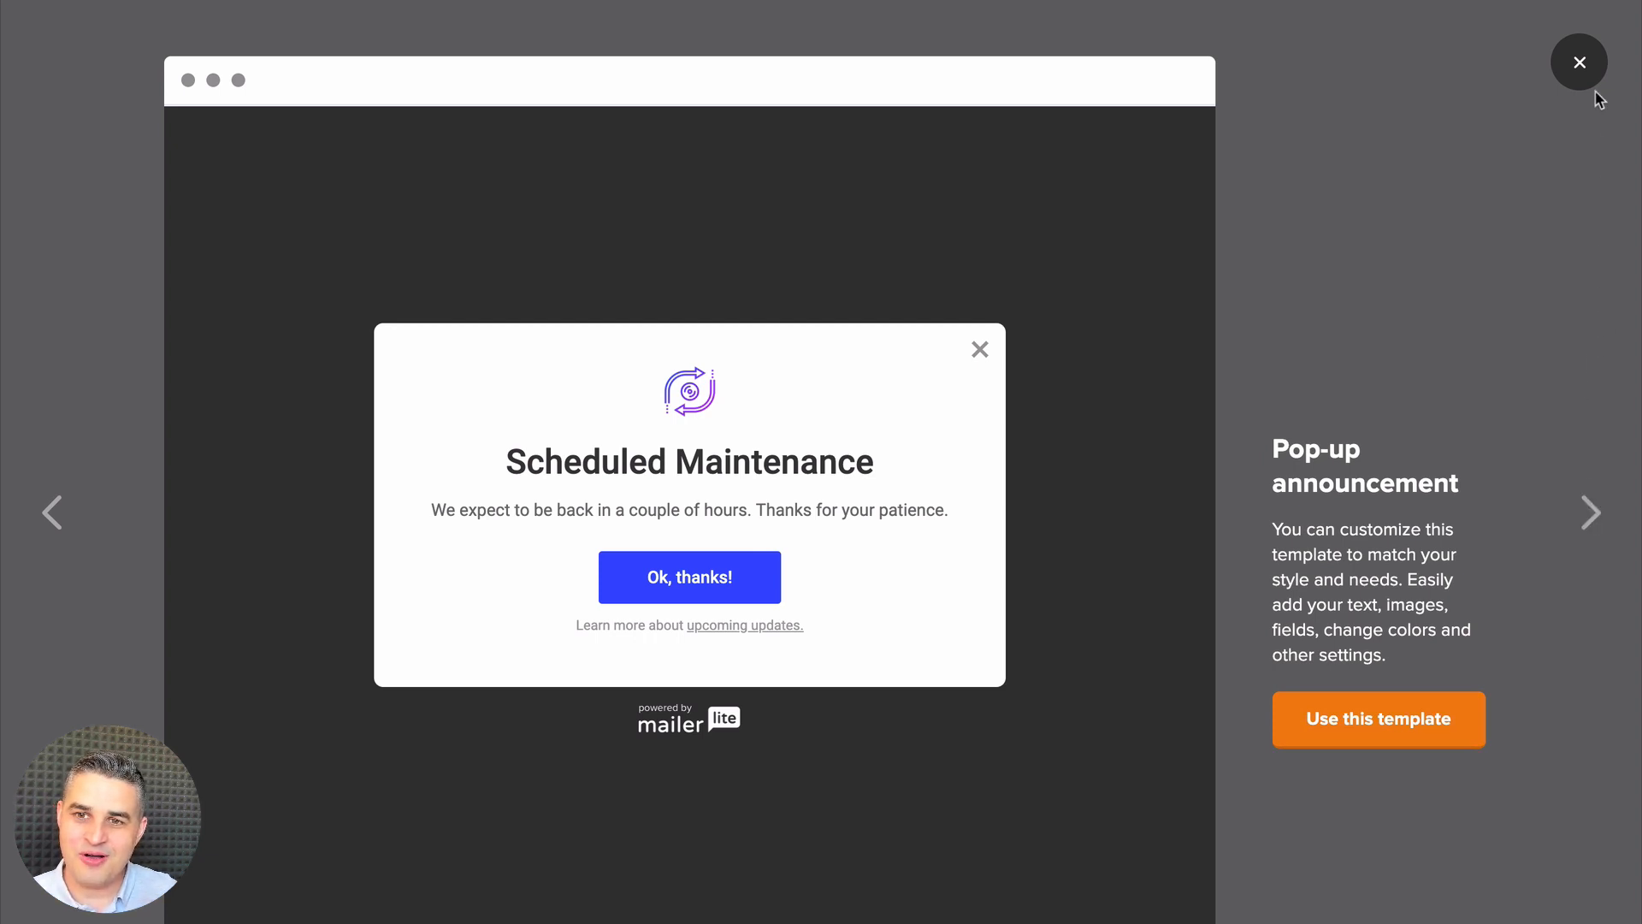
pyautogui.click(1578, 62)
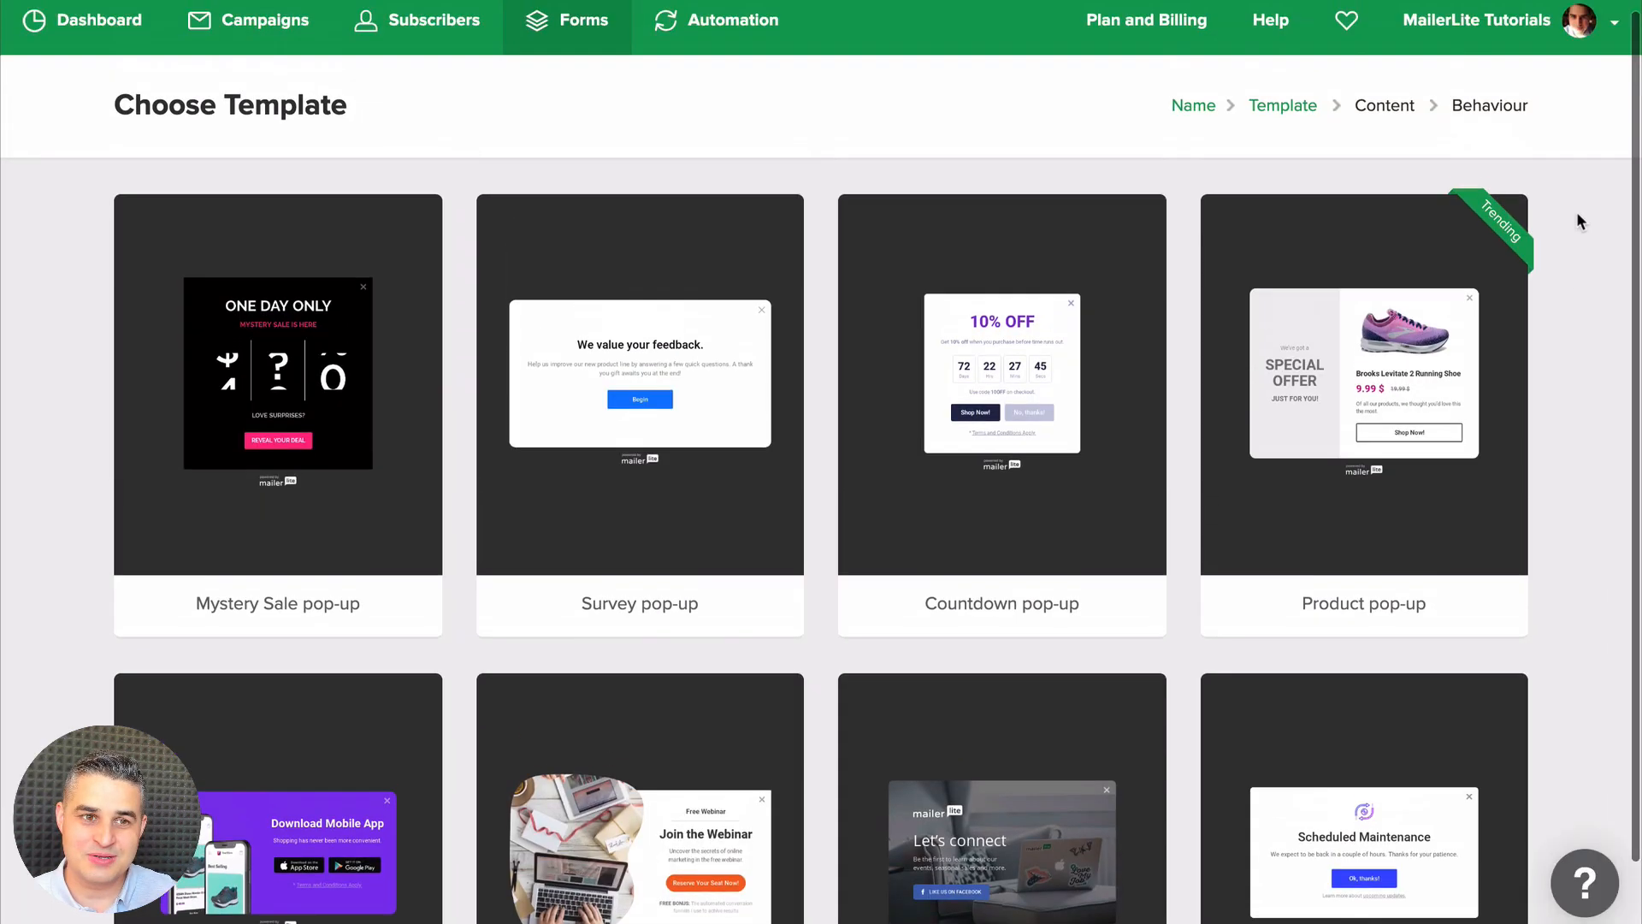